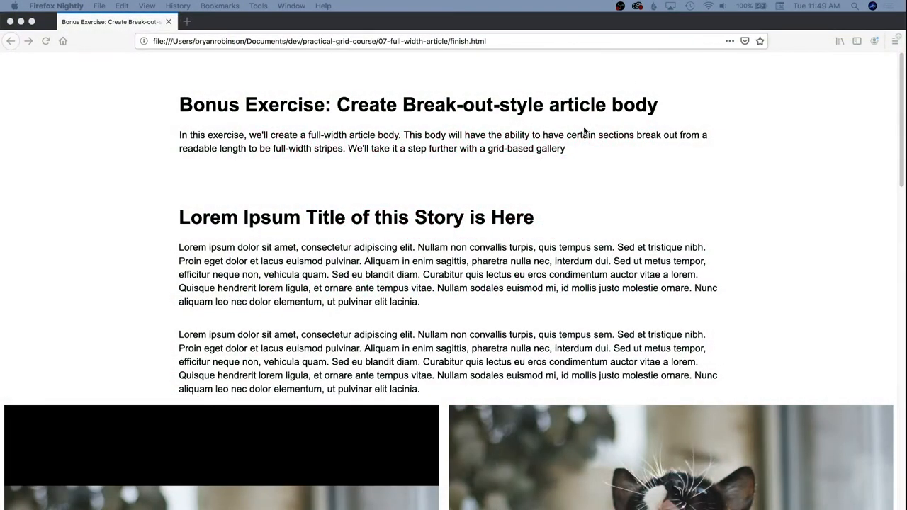
Step: Review start.html from the gallery markup down to the empty .article-body and .gallery rules
scroll(down, 3)
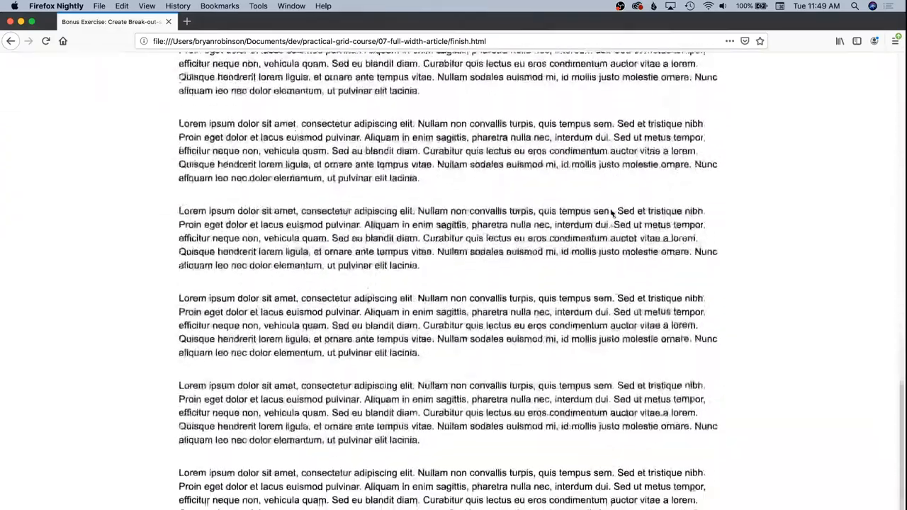
scroll(down, 3)
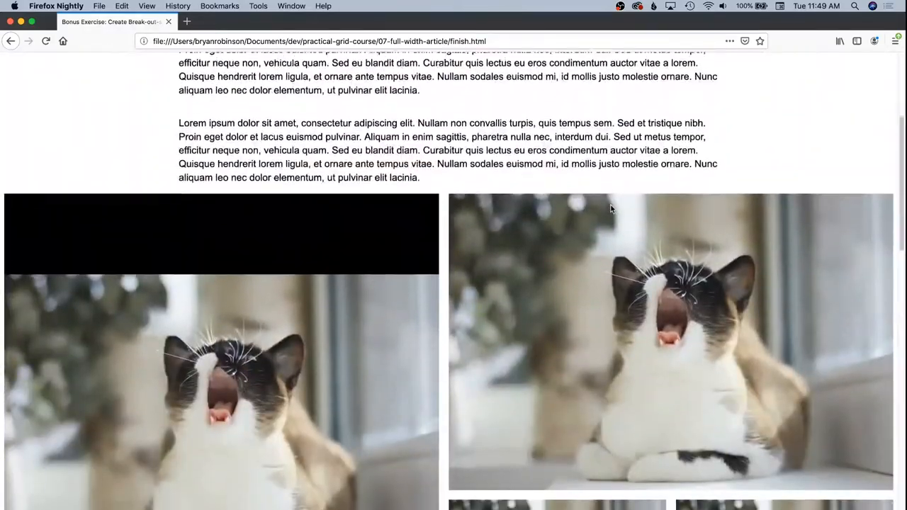
scroll(down, 3)
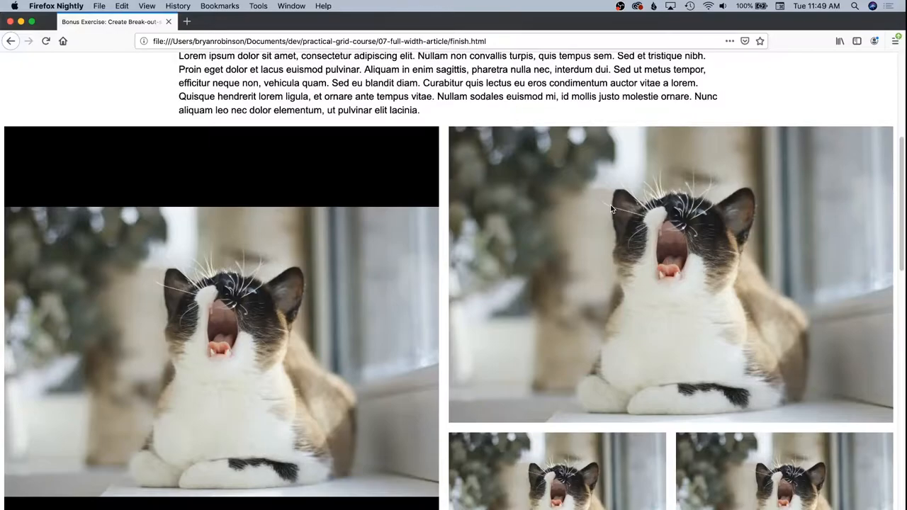
mouse_move(768, 219)
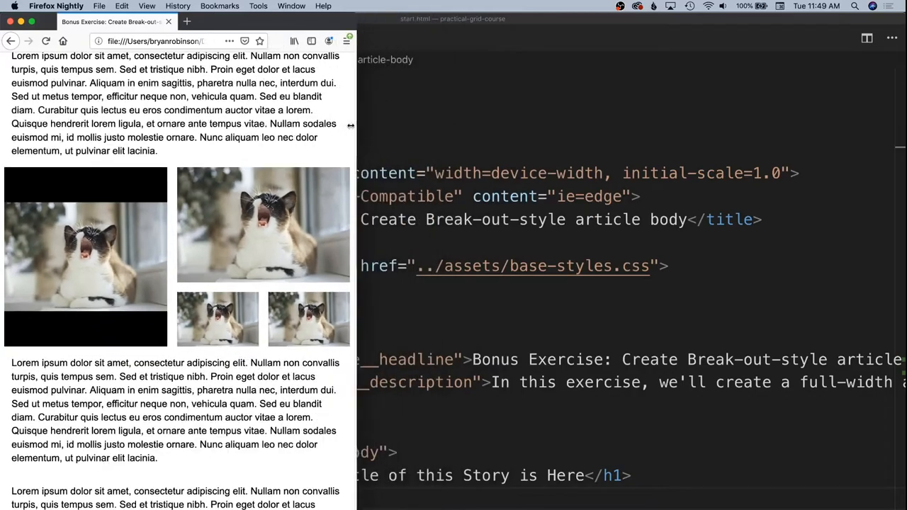
drag(351, 126, 527, 126)
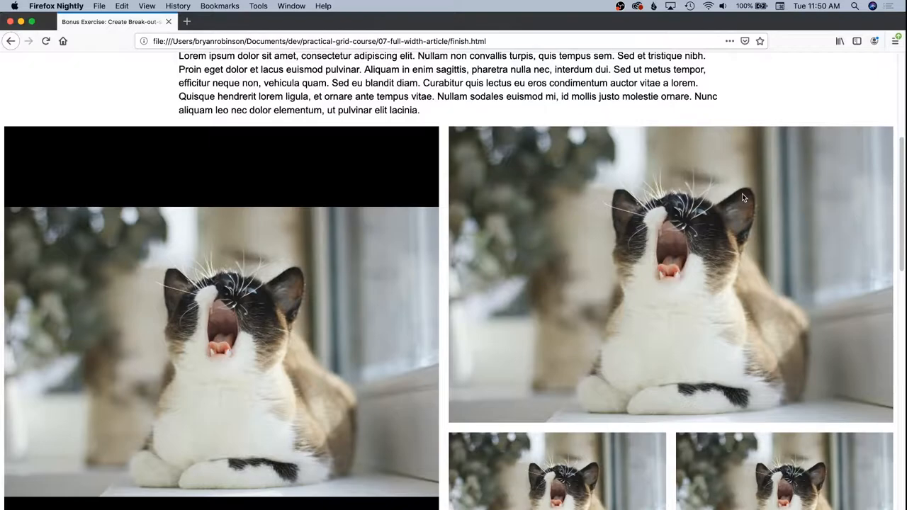
scroll(down, 3)
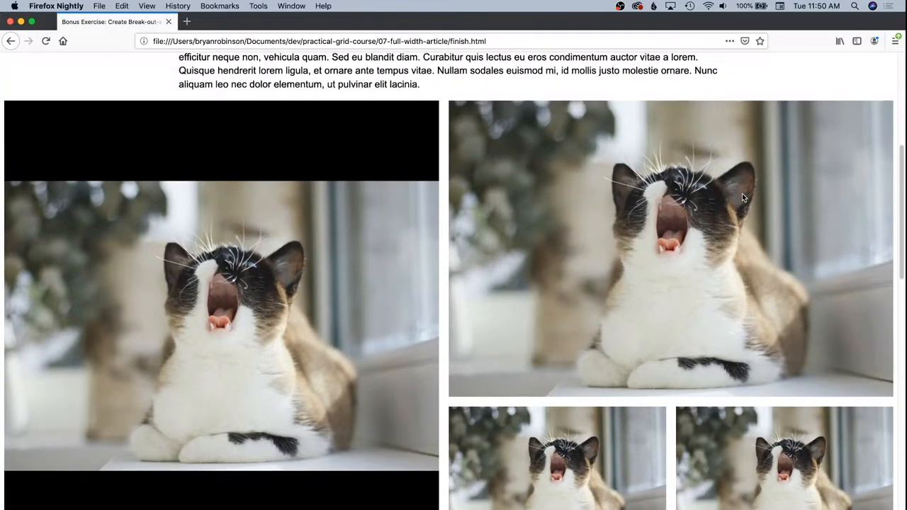
scroll(up, 3)
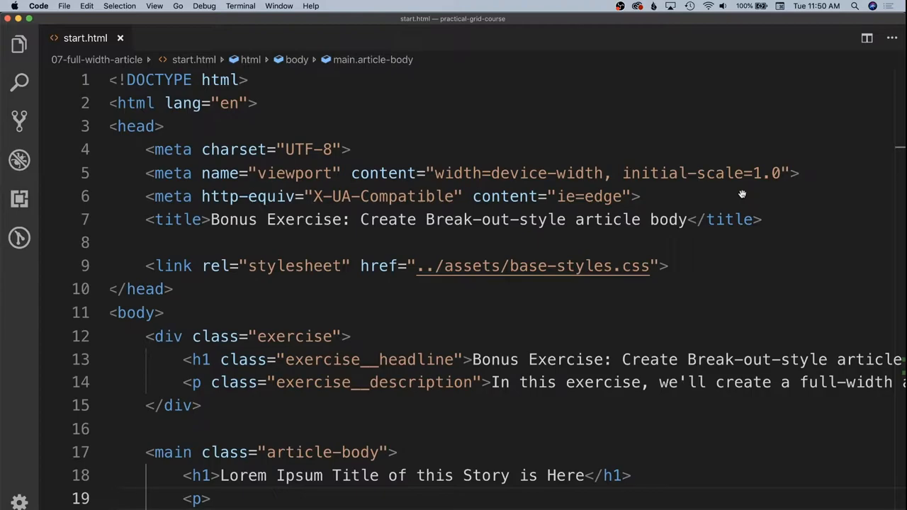
scroll(down, 3)
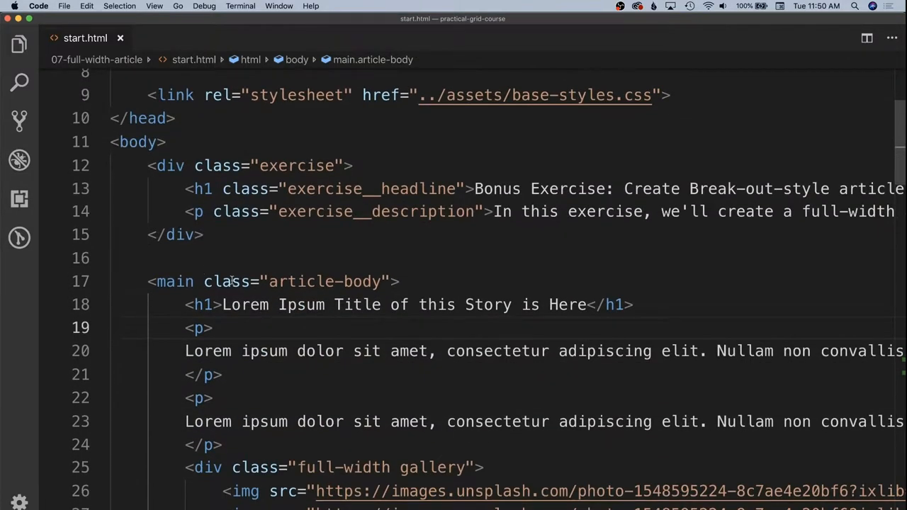
scroll(down, 3)
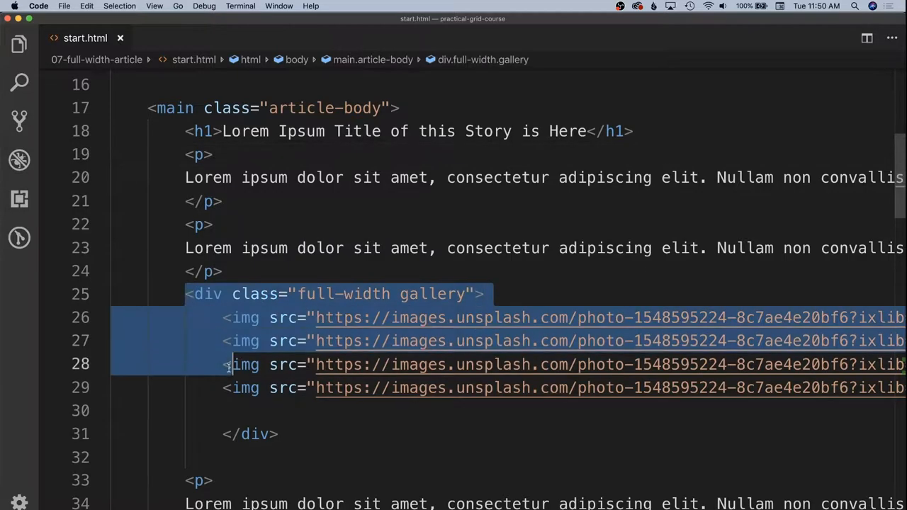
click(378, 428)
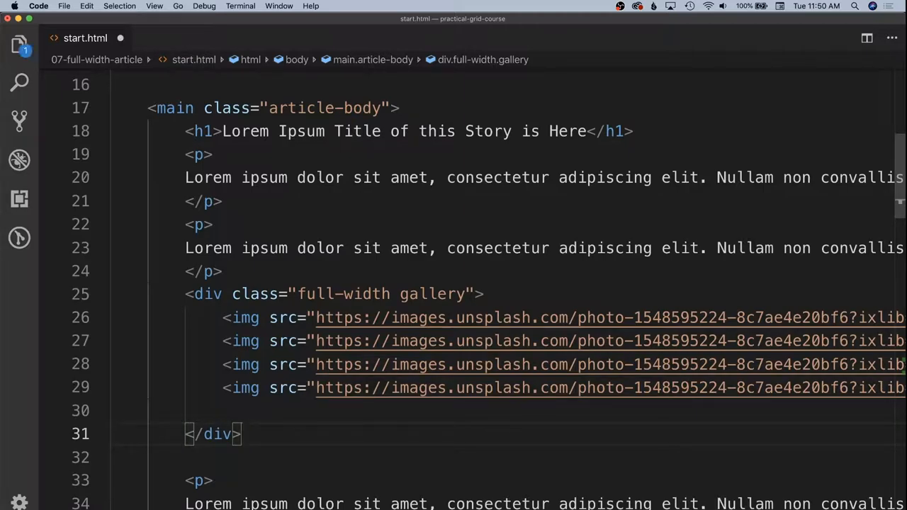
scroll(down, 3)
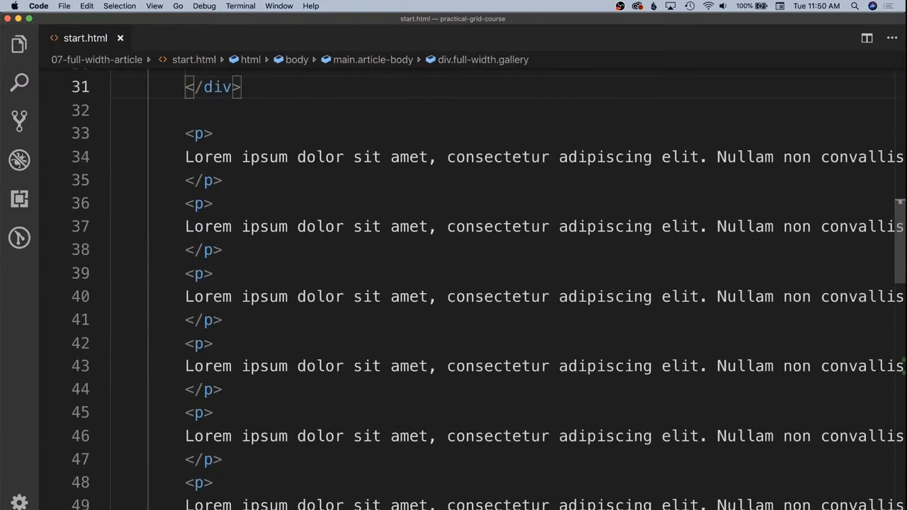
scroll(down, 3)
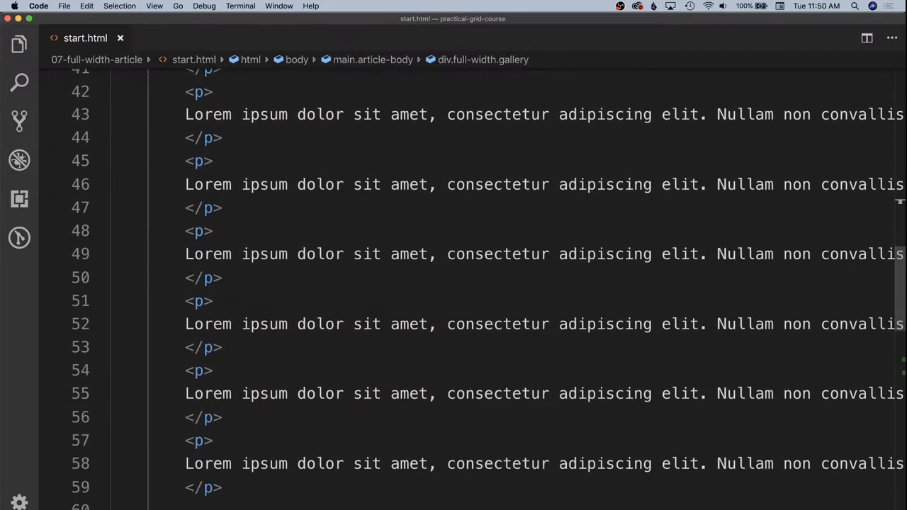
scroll(down, 3)
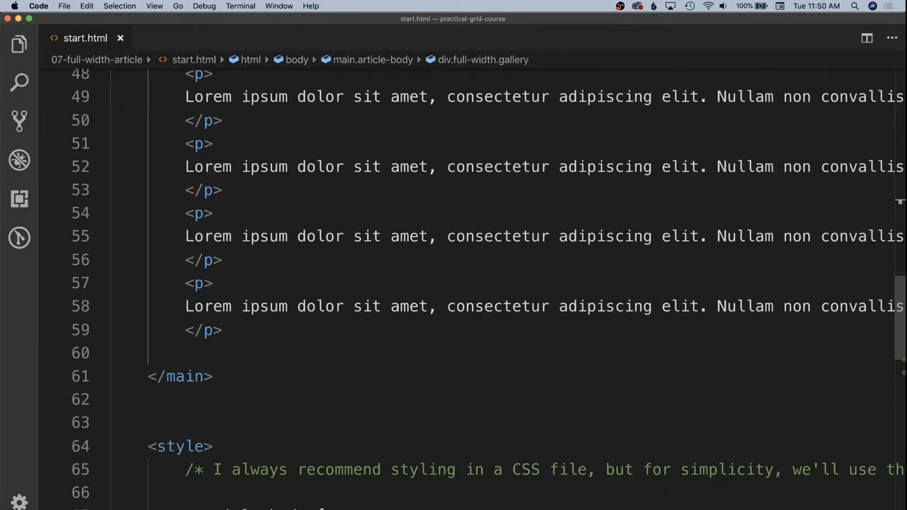
scroll(down, 3)
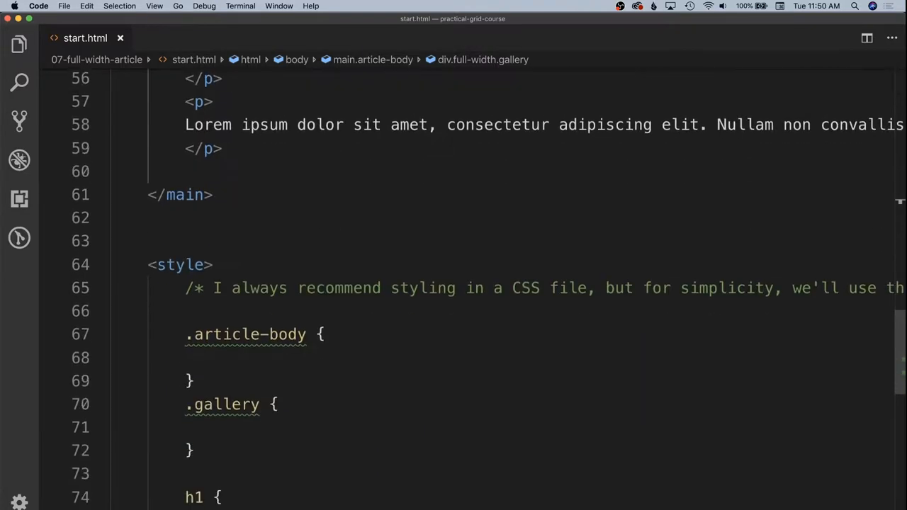
scroll(down, 3)
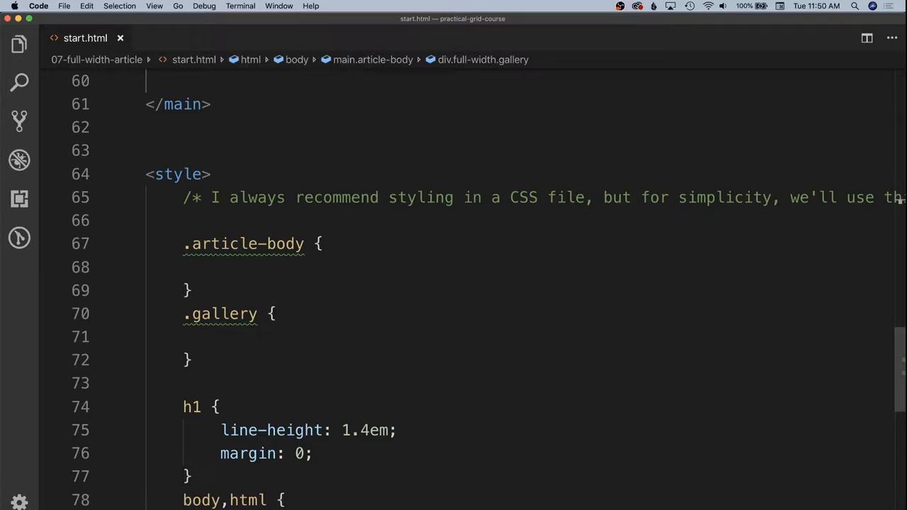
Step: Give .article-body display: grid with grid-template-columns: 2rem 1fr 2rem
click(224, 266)
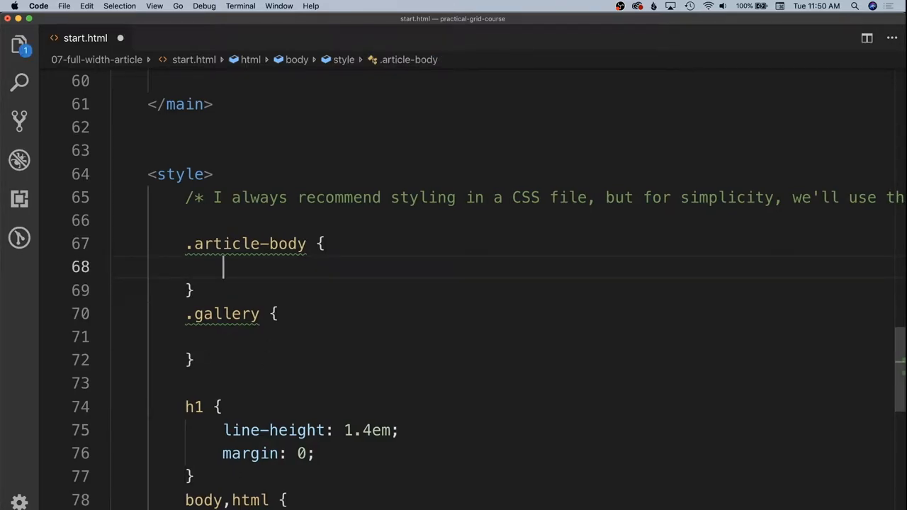
text(display: grid;)
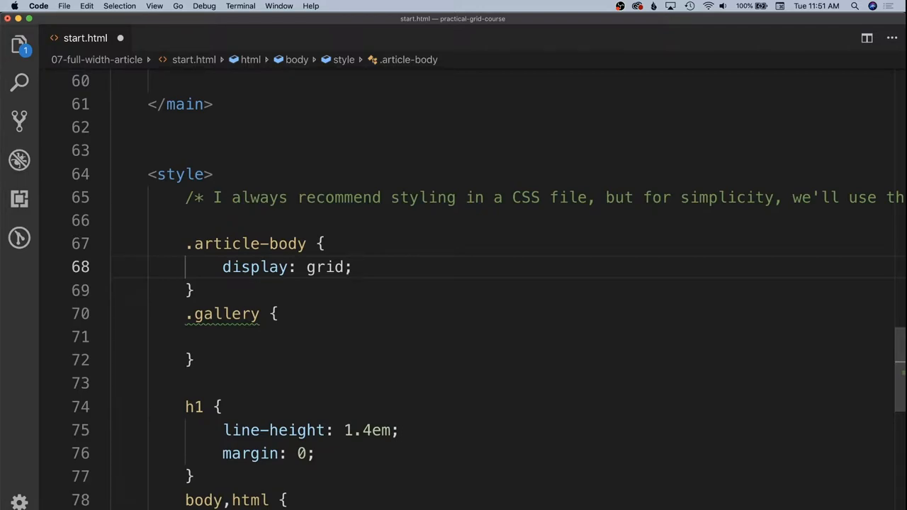
text(gri)
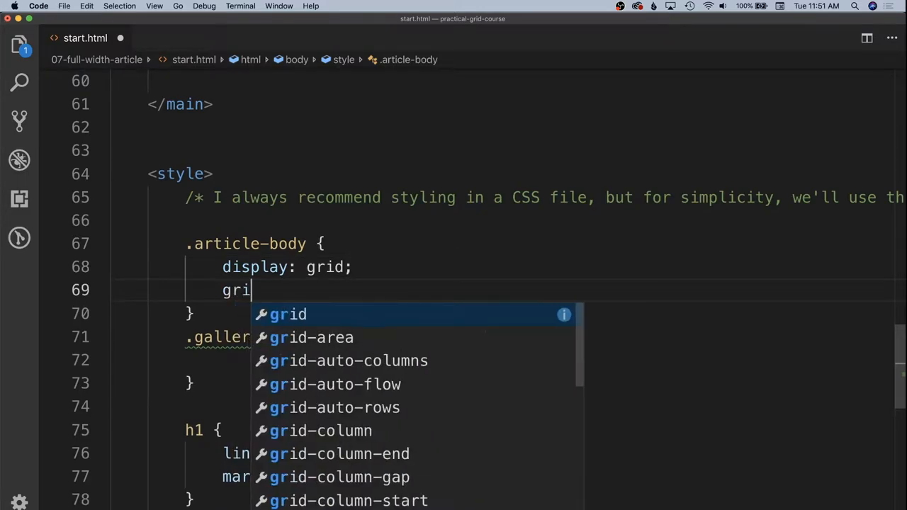
text(d-template-columns:)
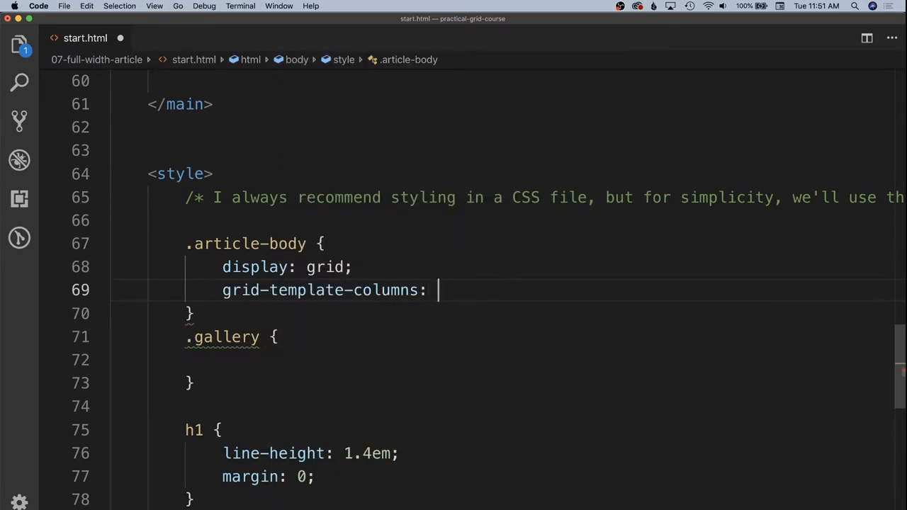
text(2rem 1fr)
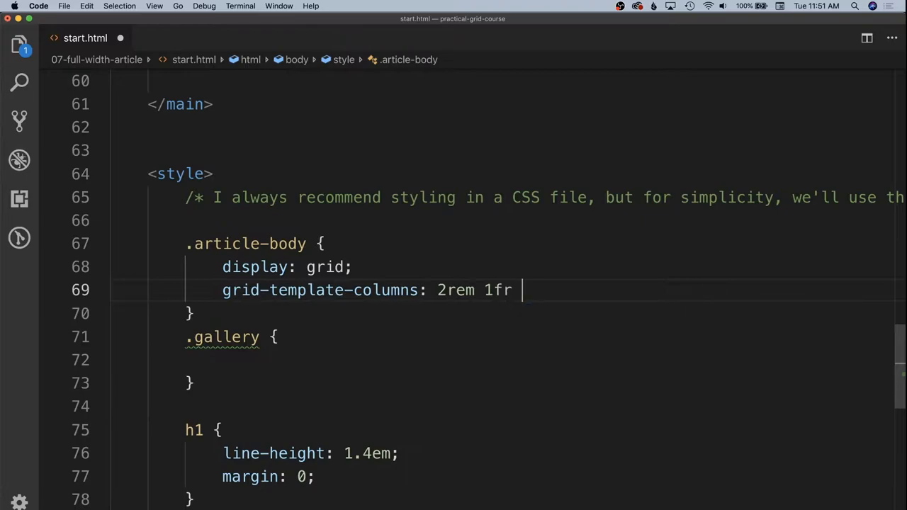
text(2rem;)
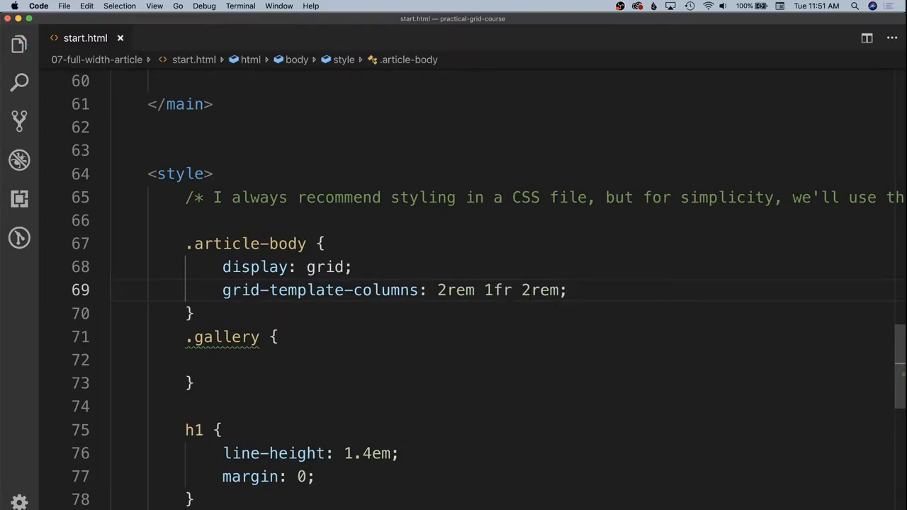
click(567, 289)
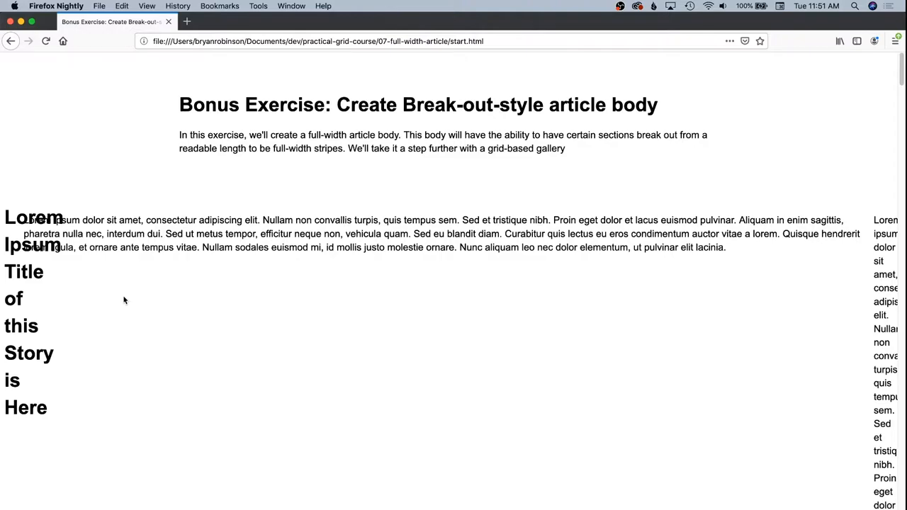
Step: Scroll the reloaded page to see the text crushed into the narrow outer columns
scroll(down, 3)
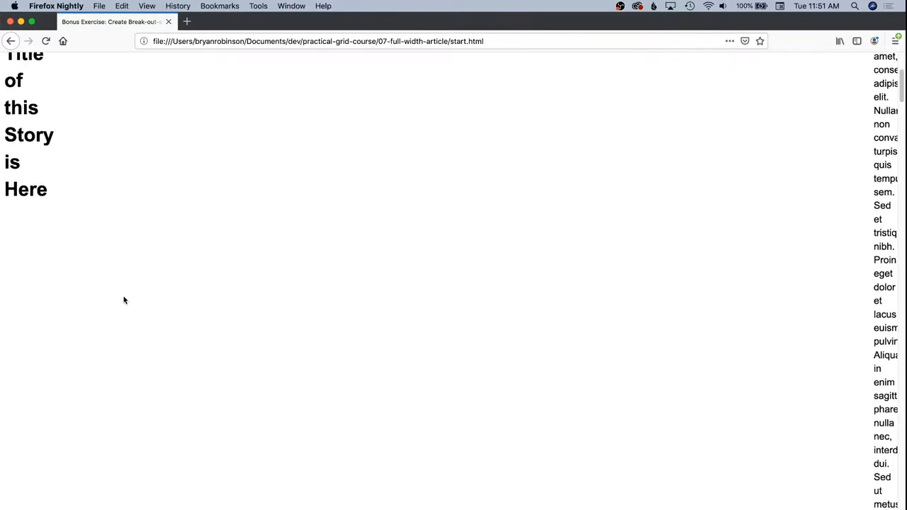
scroll(down, 3)
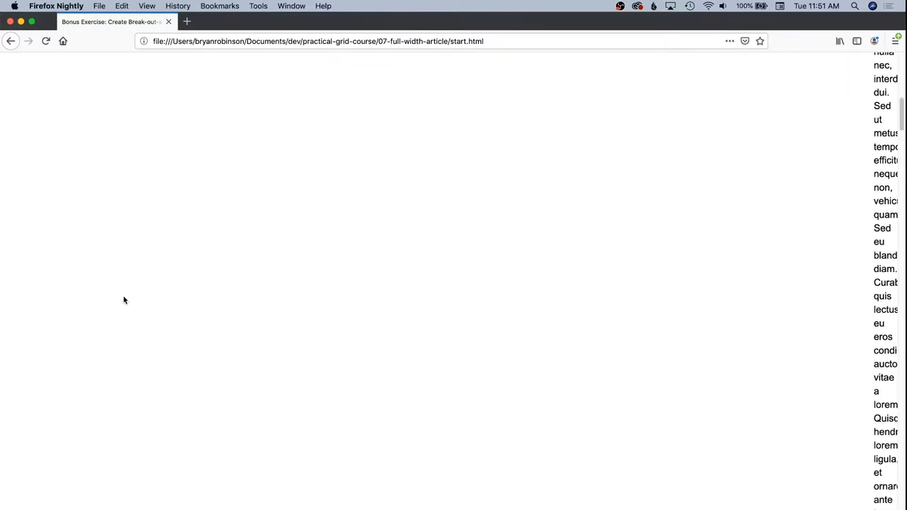
scroll(up, 3)
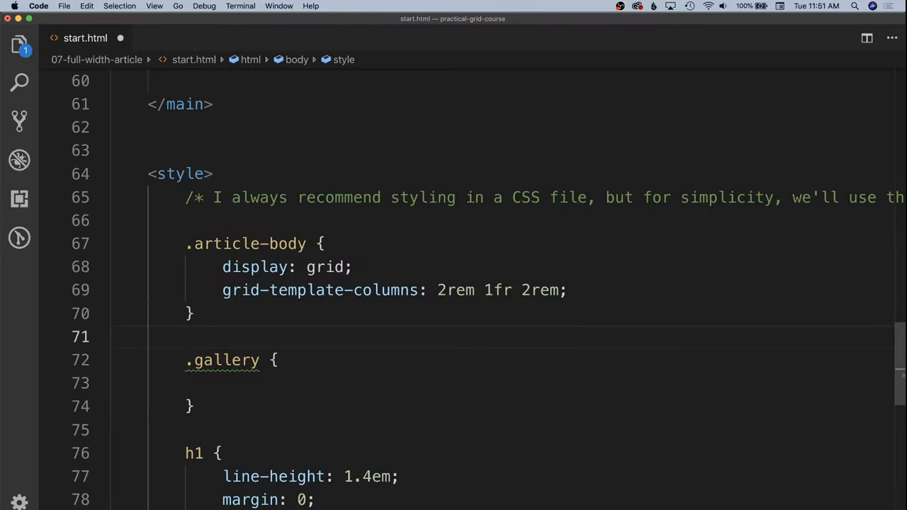
Step: Add .article-body > * { grid-column: 2; } so every child sits in the middle column
text(.article-body >)
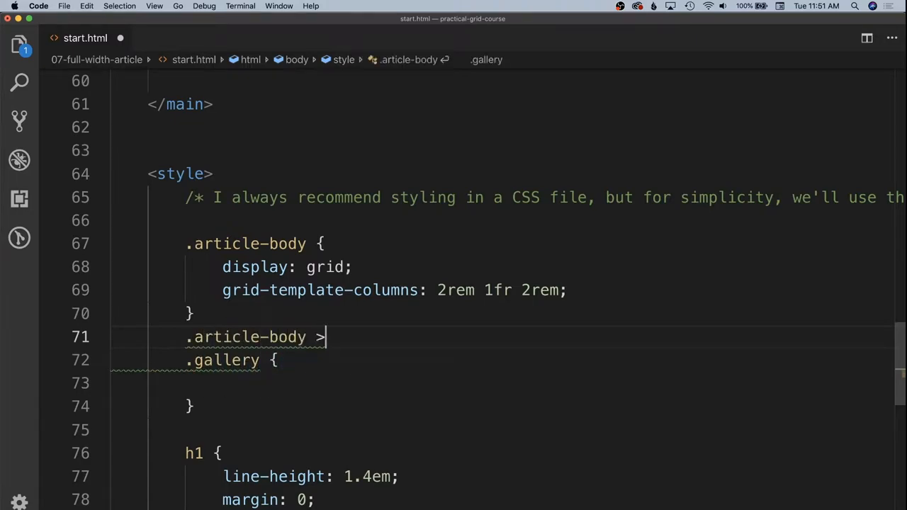
text(*)
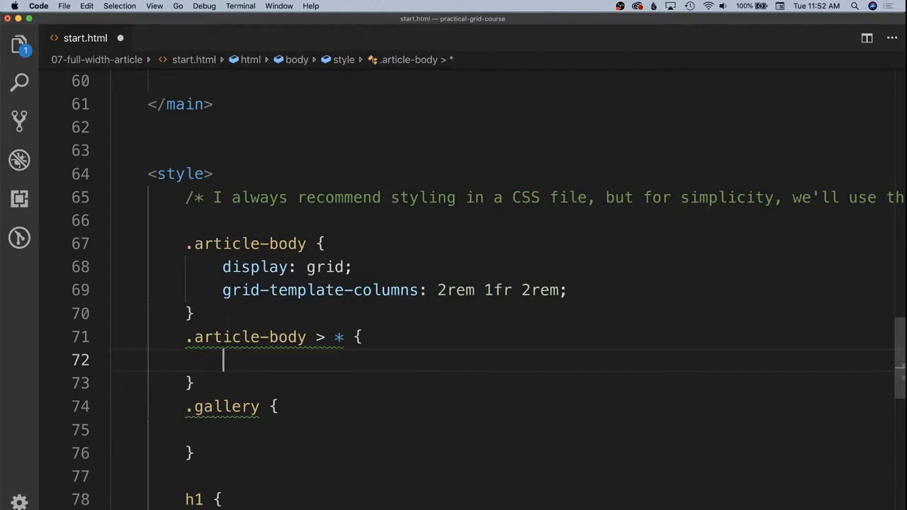
text(gird)
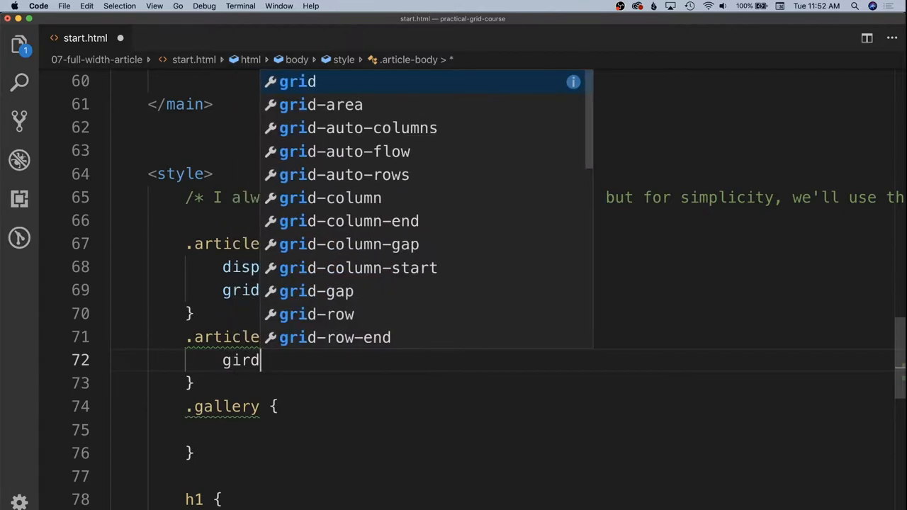
text(grid-columns:)
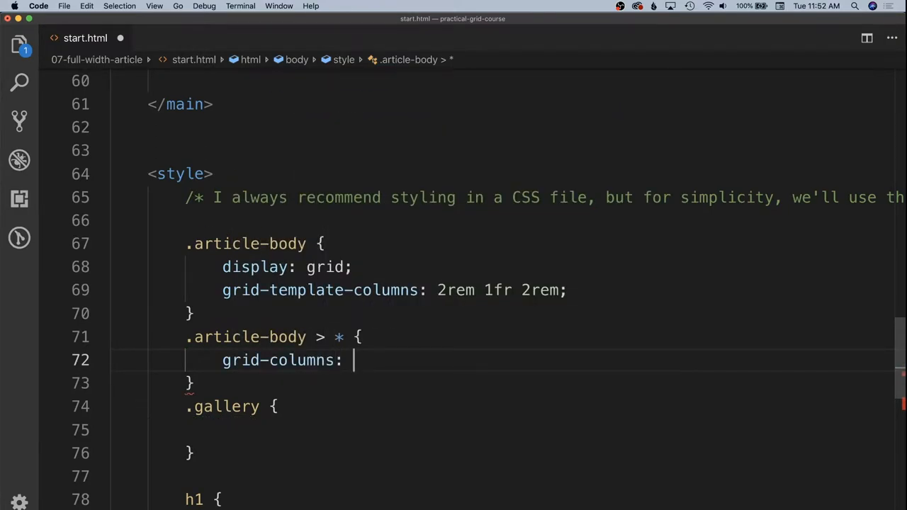
text(2;)
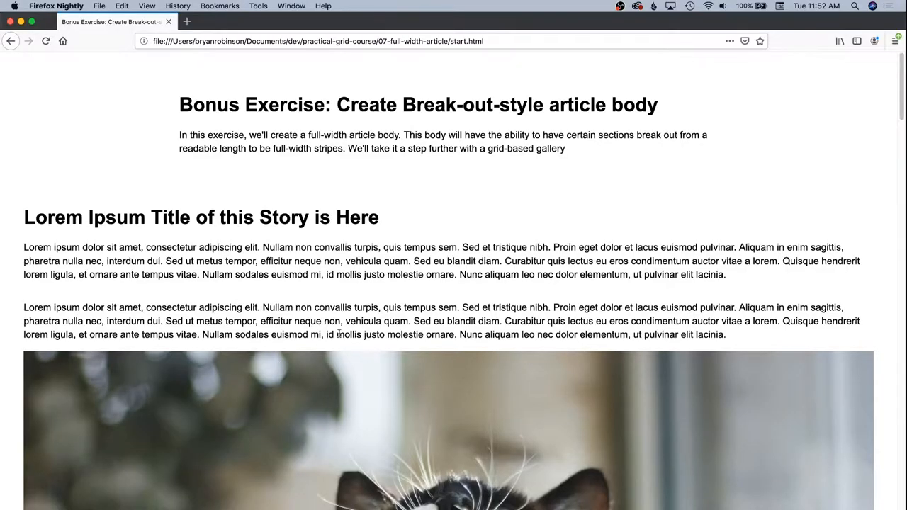
mouse_move(901, 284)
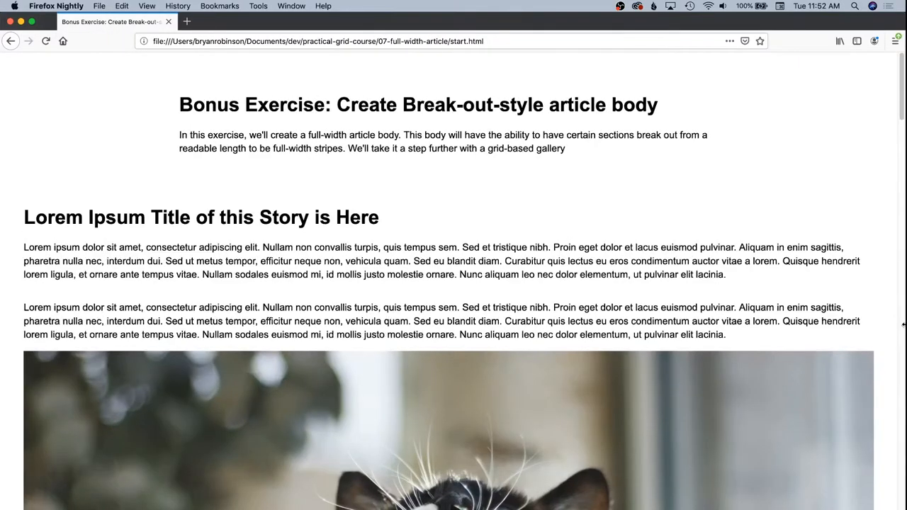
Step: In DevTools, inspect main.article-body and overlay its grid lines in the Layout panel
key(F12)
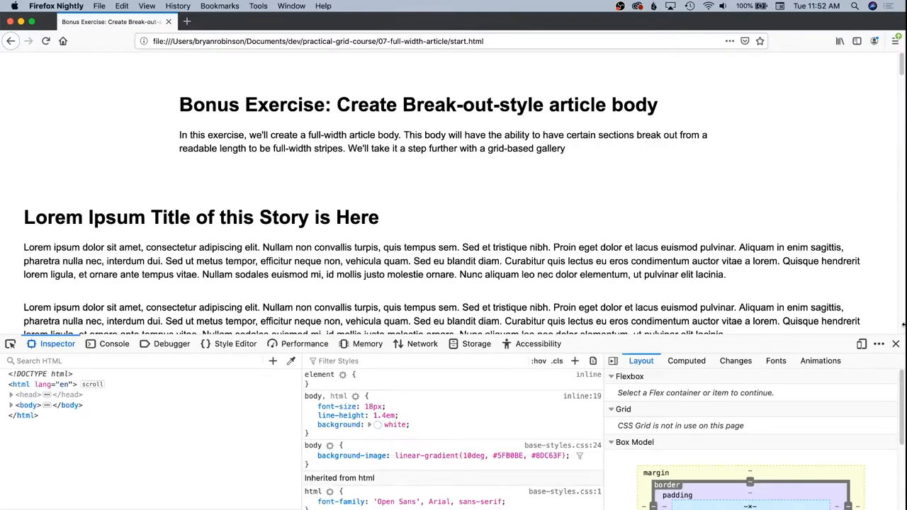
click(620, 442)
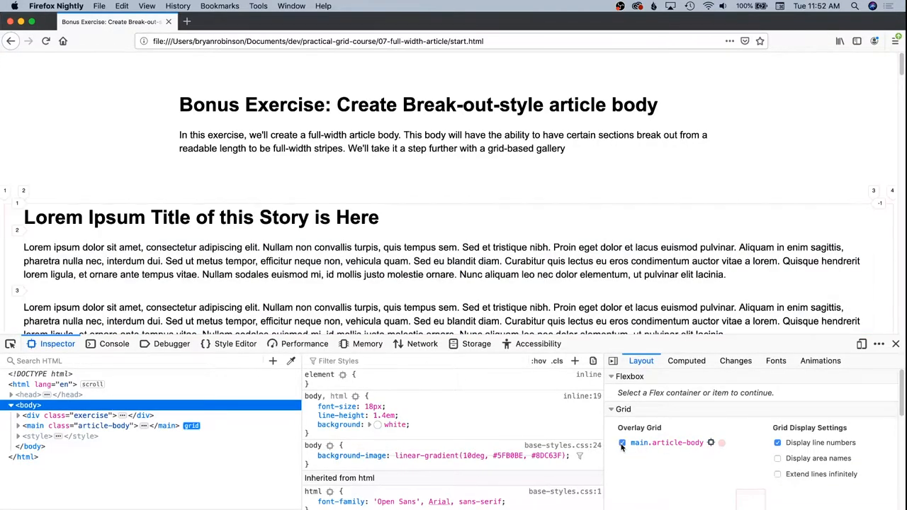
click(621, 442)
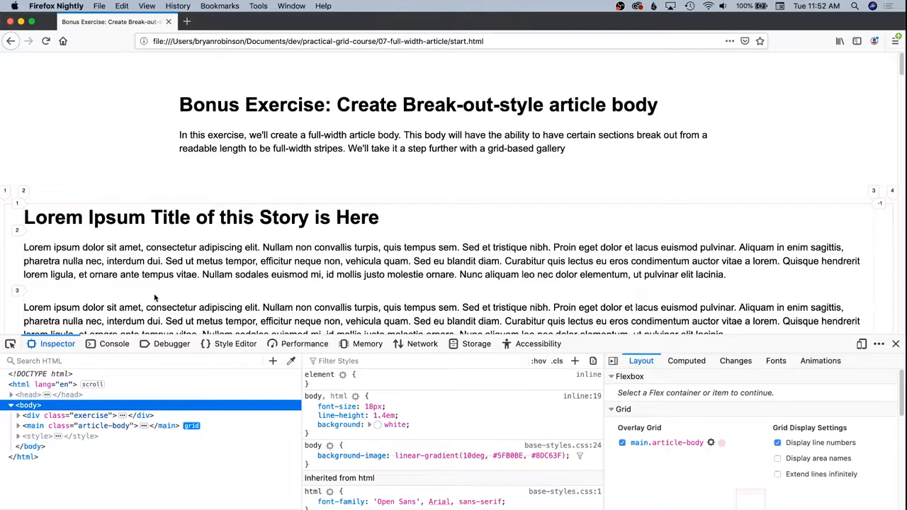
click(721, 442)
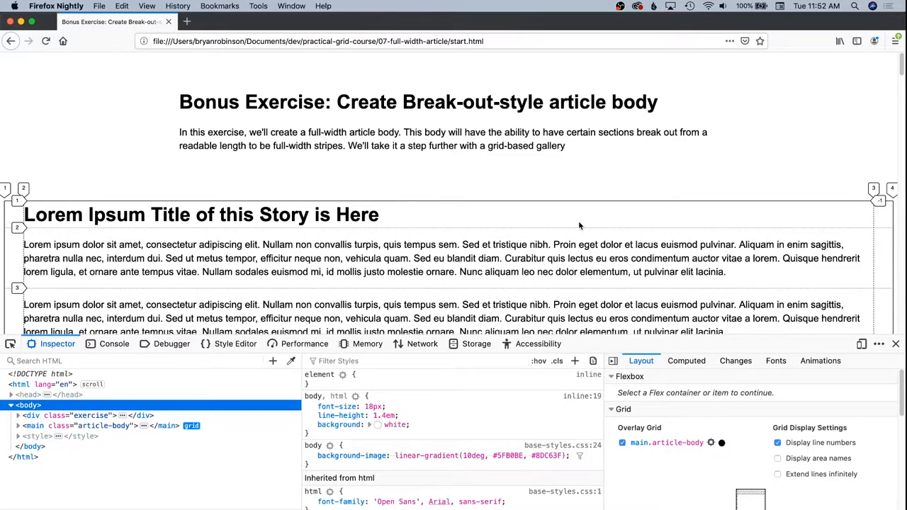
scroll(down, 3)
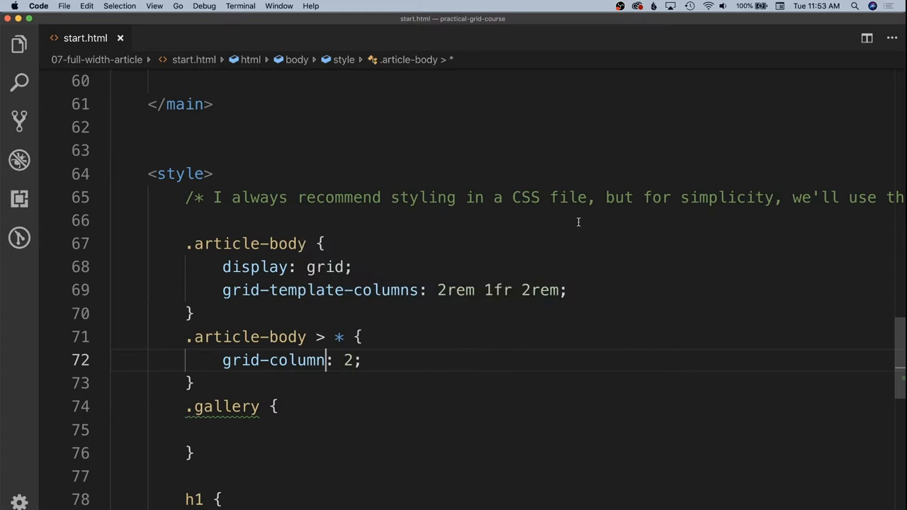
mouse_move(554, 286)
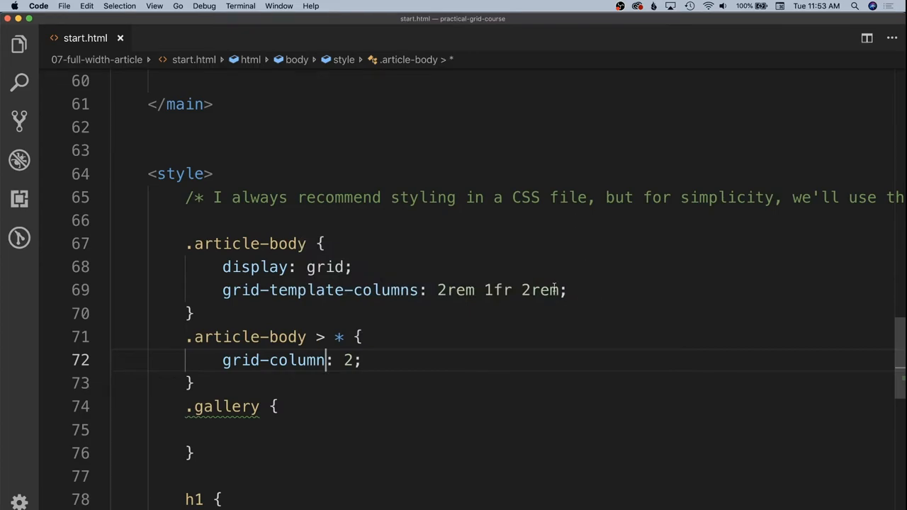
Step: Replace the middle 1fr track with minmax(25ch, 100ch)
double_click(499, 289)
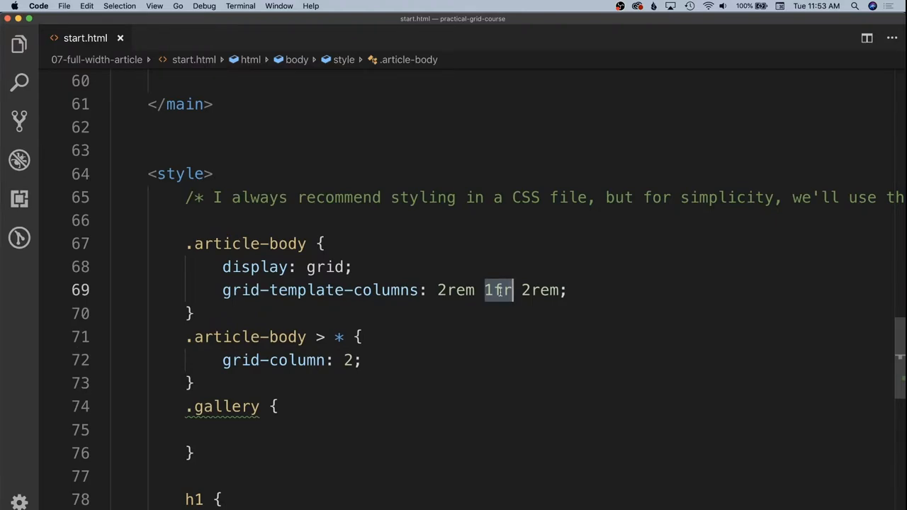
text(minmax()
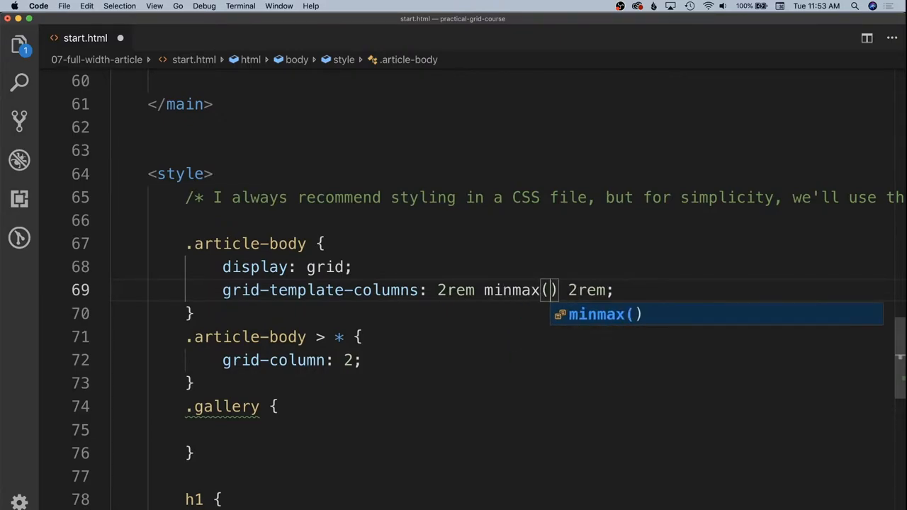
text(25ch)
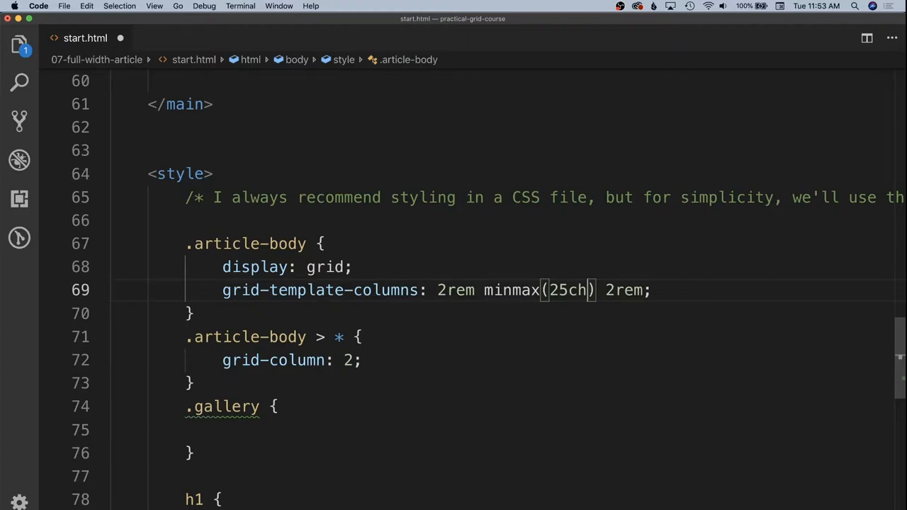
text(,)
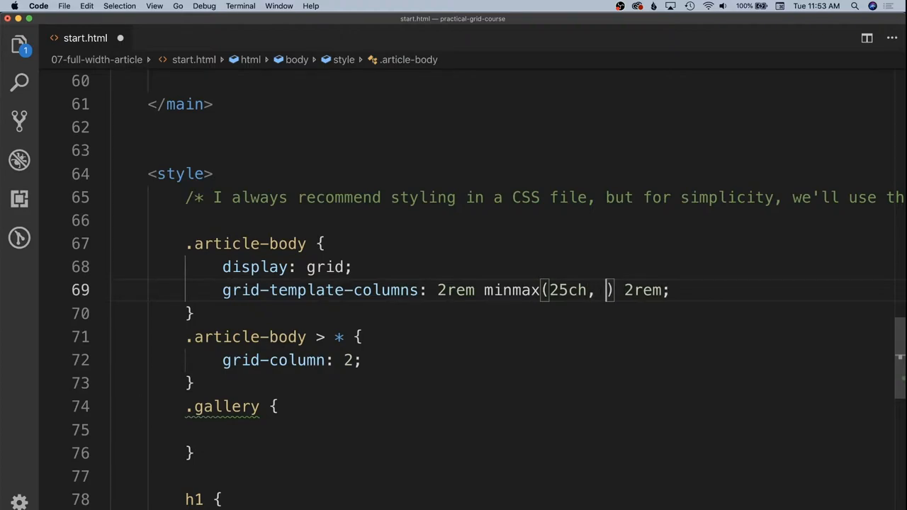
text(100ch)
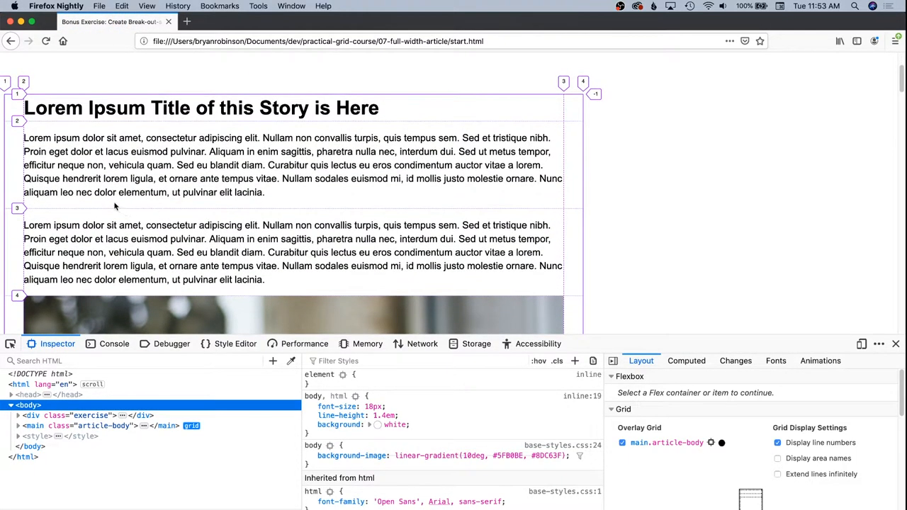
Step: Scroll the reloaded article to check the narrower constrained text column
scroll(down, 3)
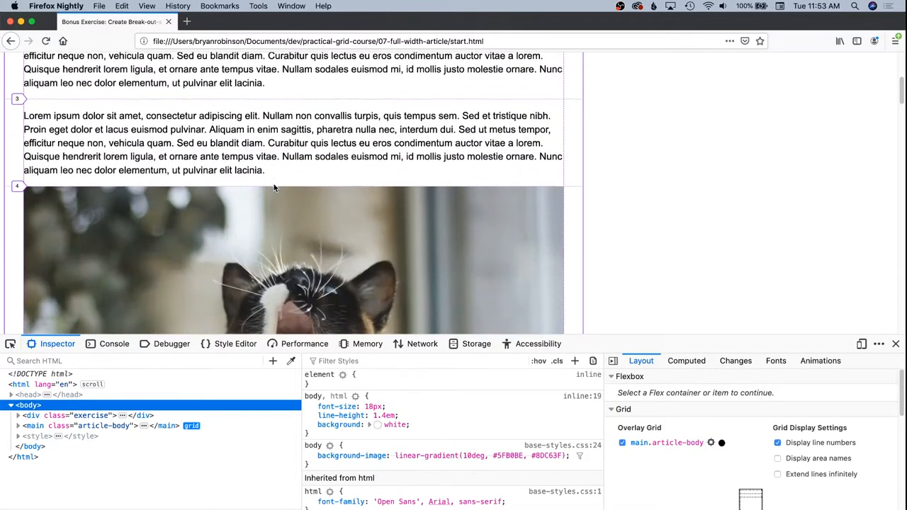
scroll(up, 3)
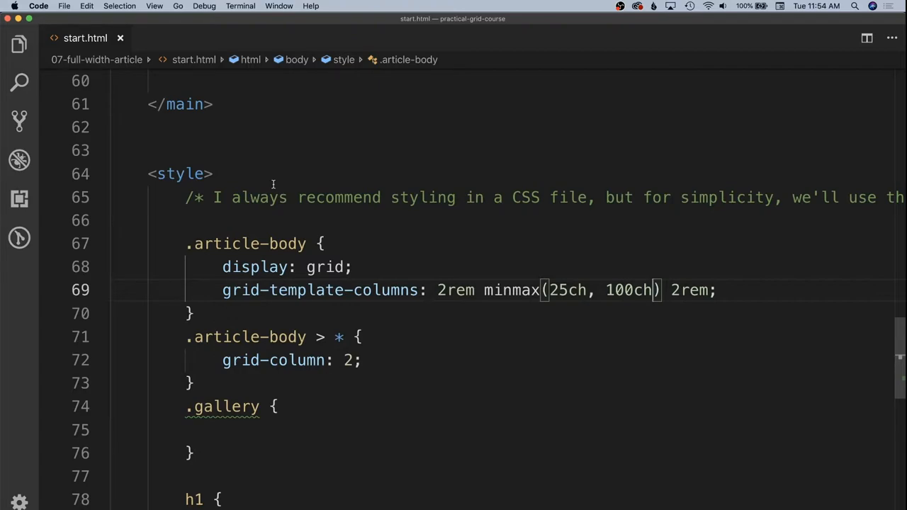
mouse_move(318, 289)
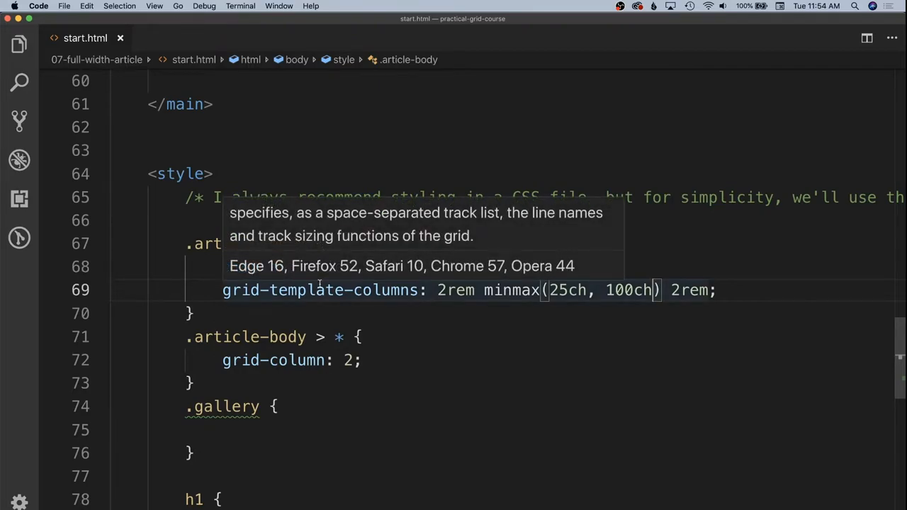
Step: Change both outer 2rem tracks to 1fr, giving 1fr minmax(25ch, 100ch) 1fr
double_click(566, 289)
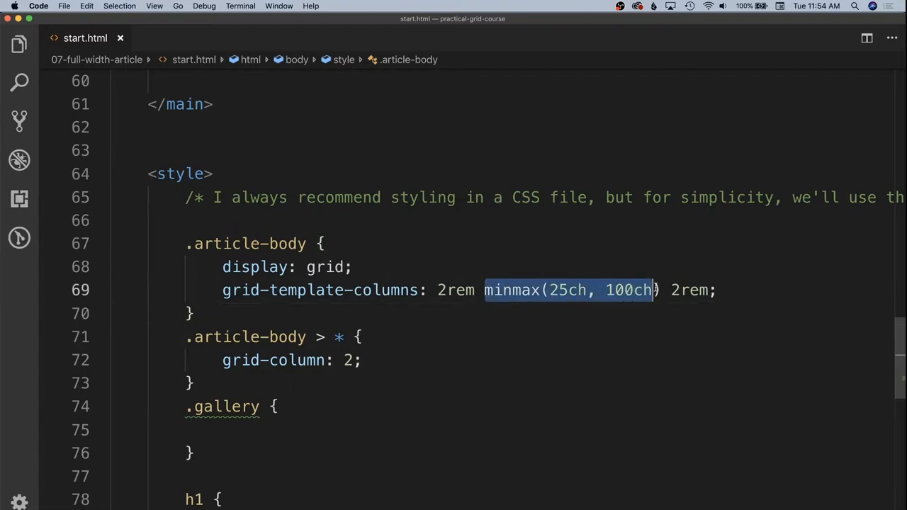
mouse_move(450, 289)
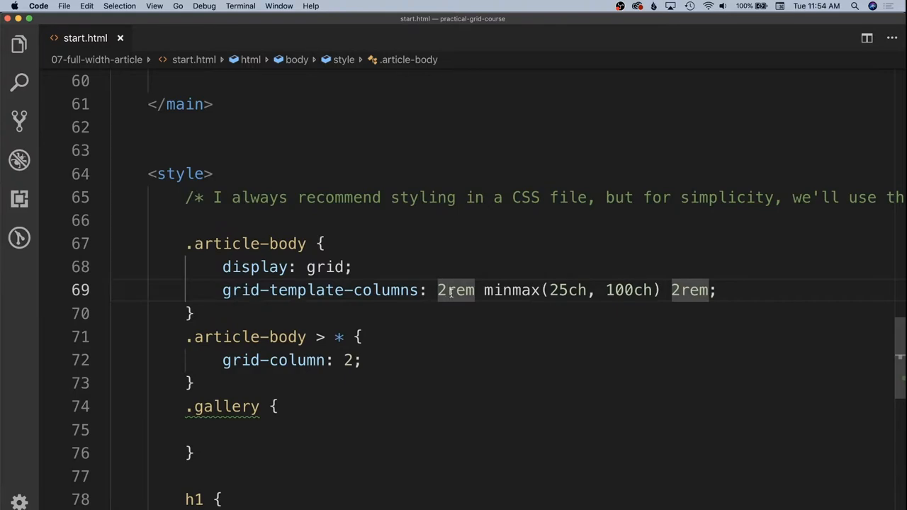
text(1fr)
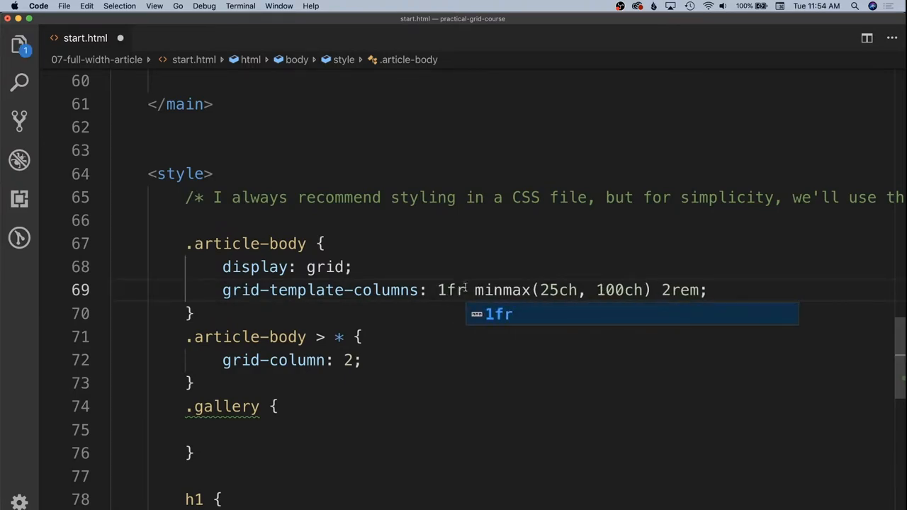
text(1fr)
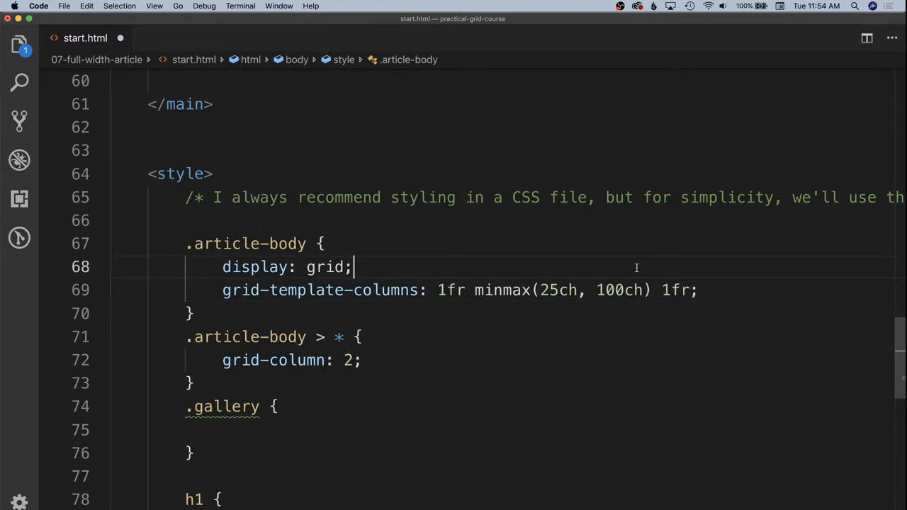
mouse_move(632, 282)
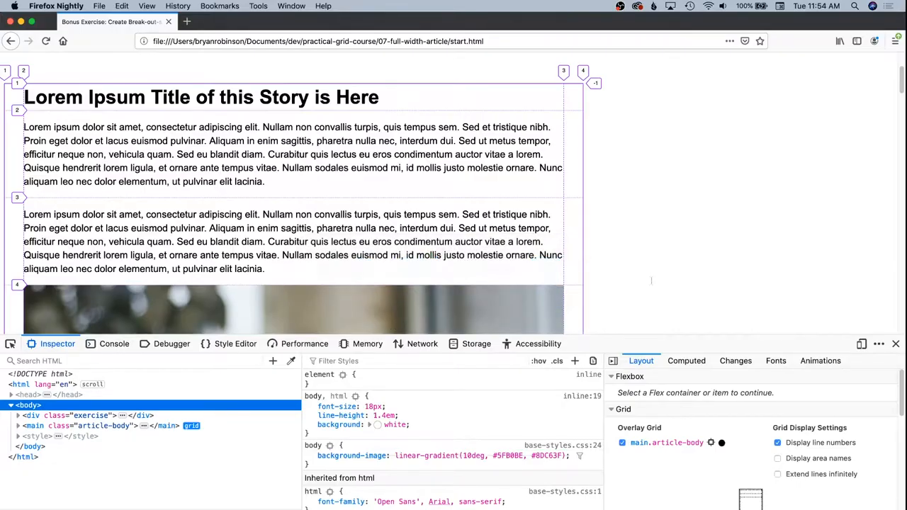
Step: Scroll the reloaded page to verify the text column is centered between equal gutters
scroll(up, 3)
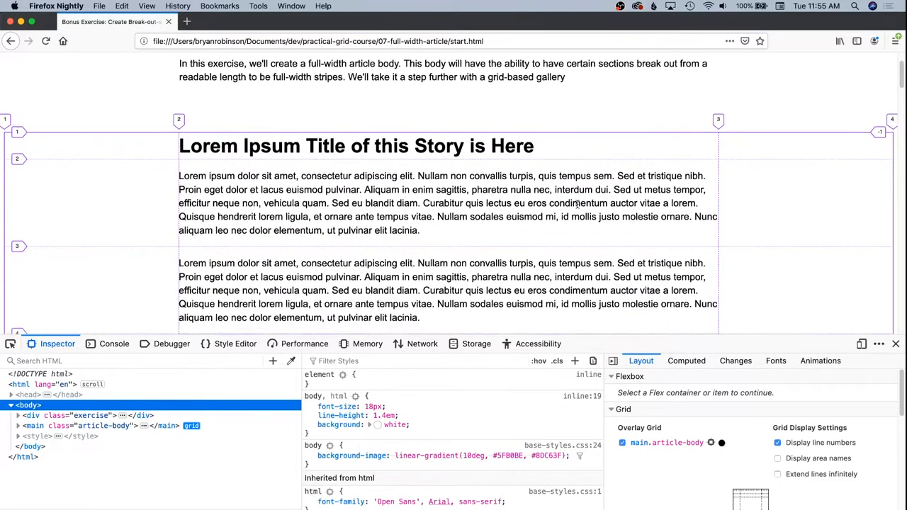
scroll(down, 3)
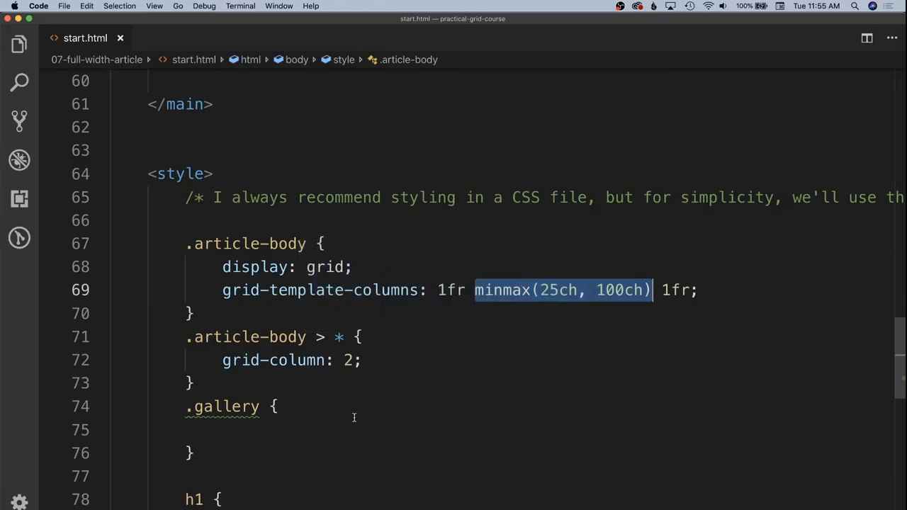
Step: Add a .full-width rule with grid-column: 1 / -1 above the .gallery rule
key(Enter)
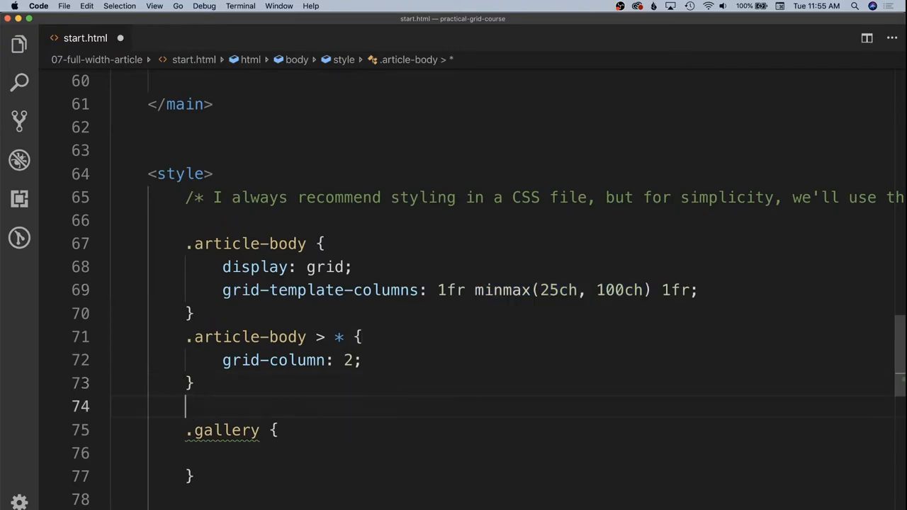
text(.full-width)
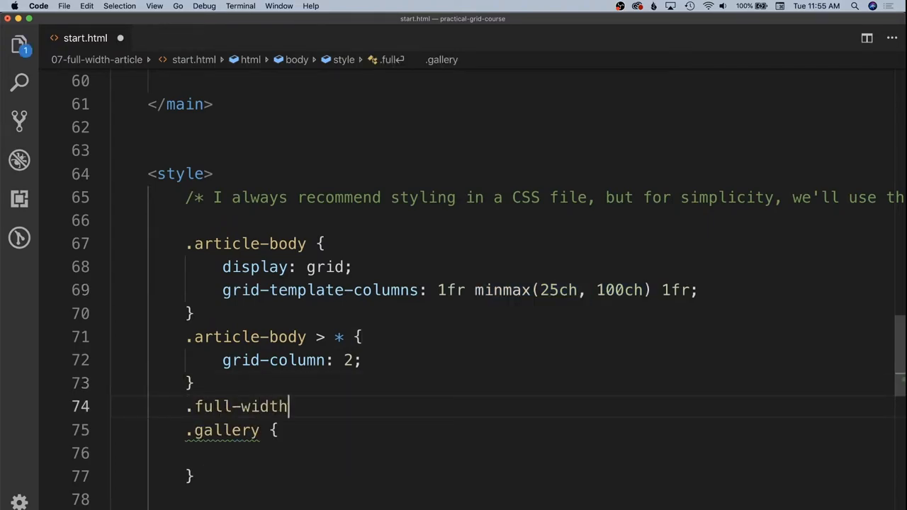
text({)
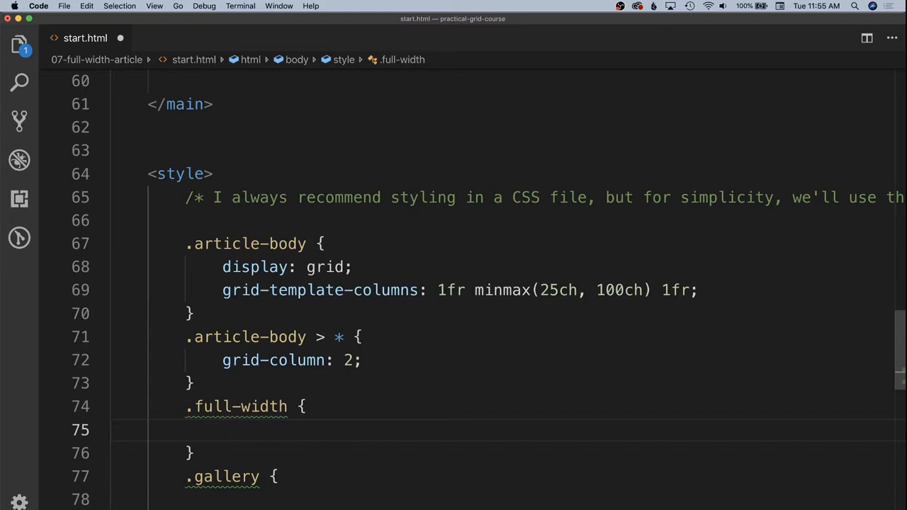
text(grid)
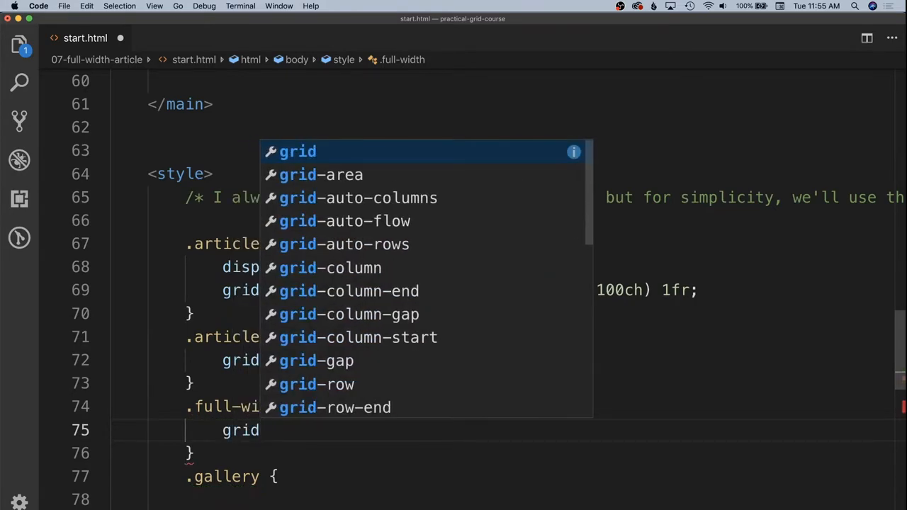
text(-column:)
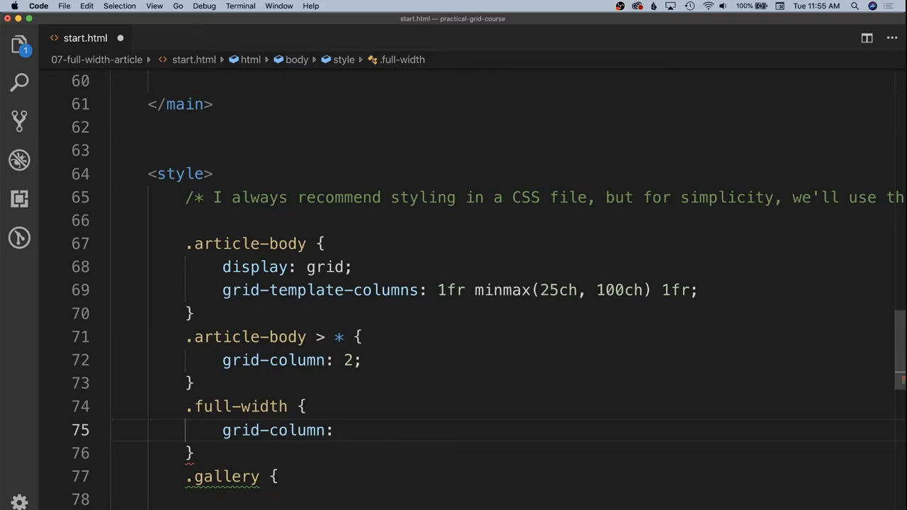
text(1)
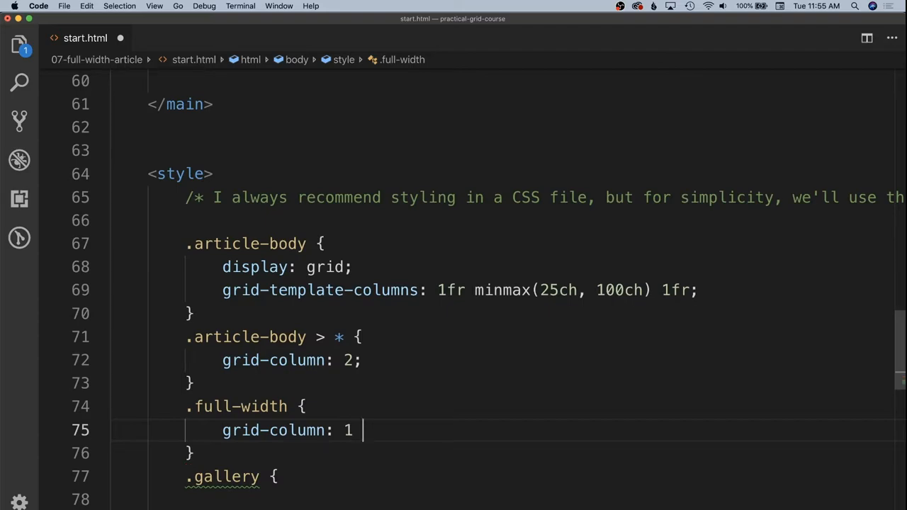
text(/ -1;)
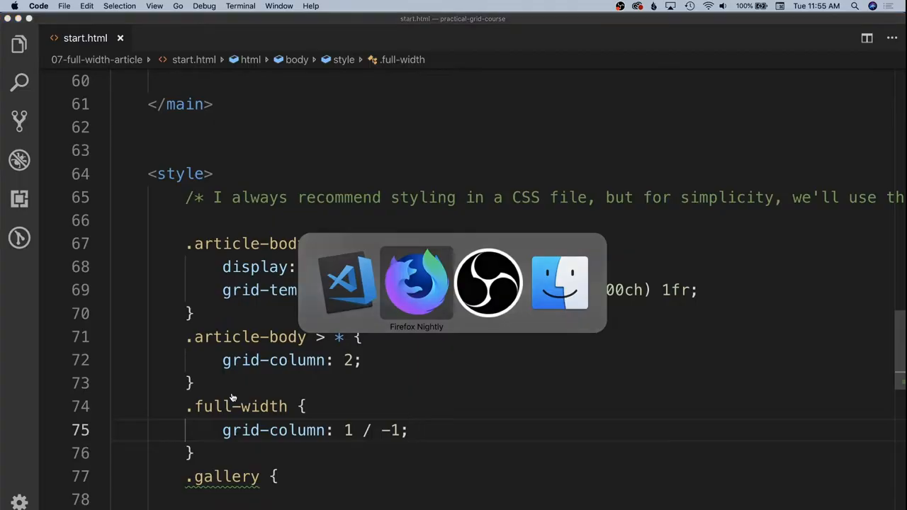
click(417, 283)
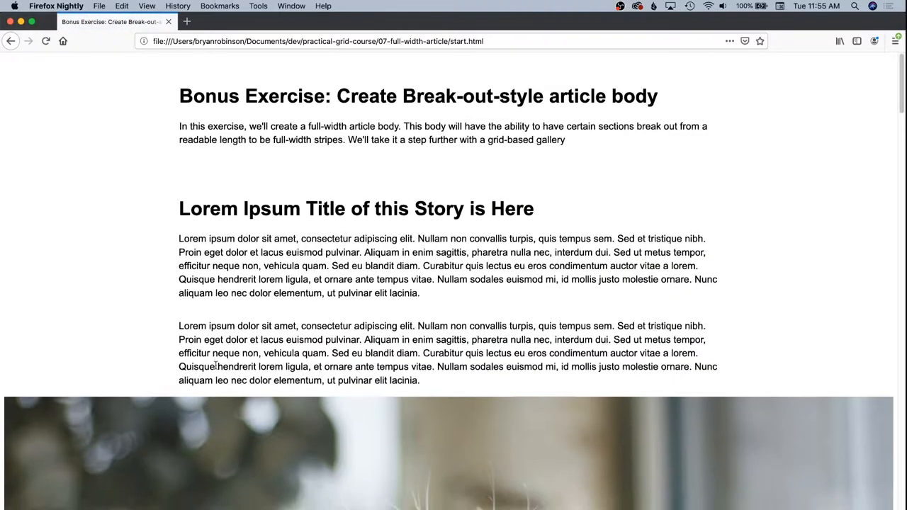
scroll(down, 3)
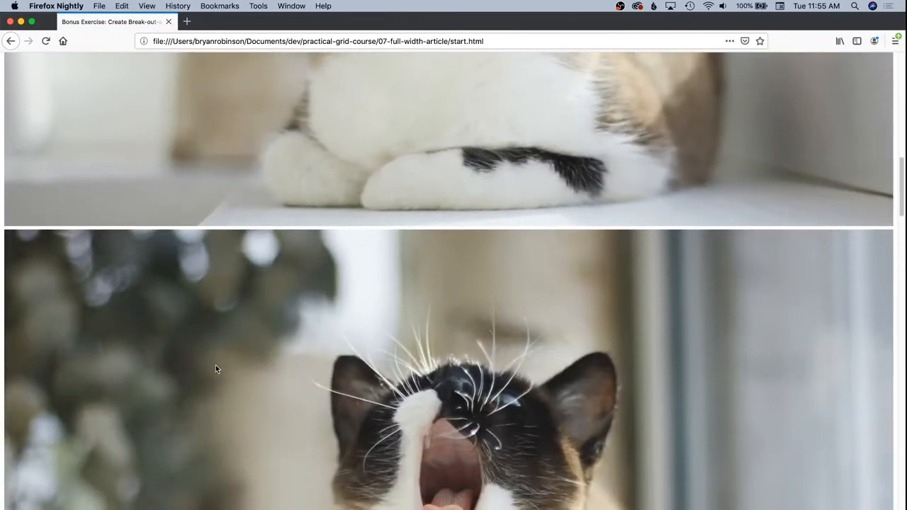
scroll(down, 3)
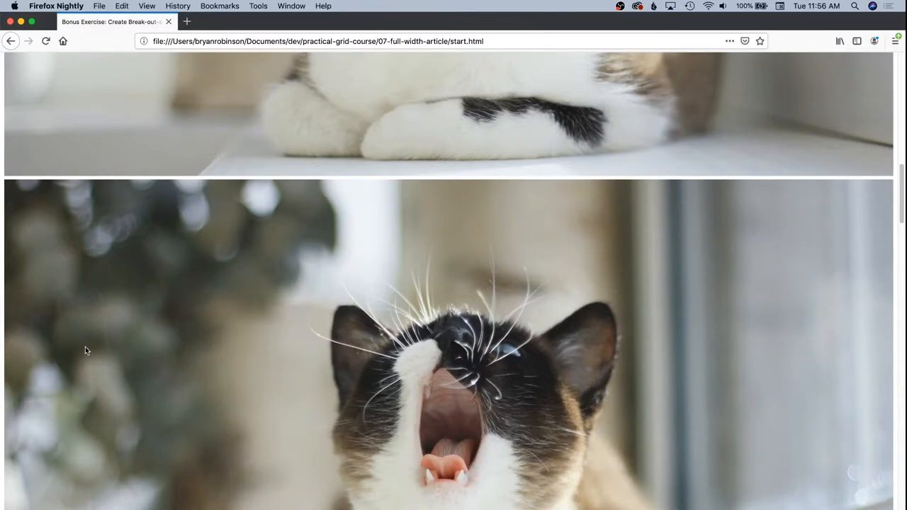
scroll(down, 3)
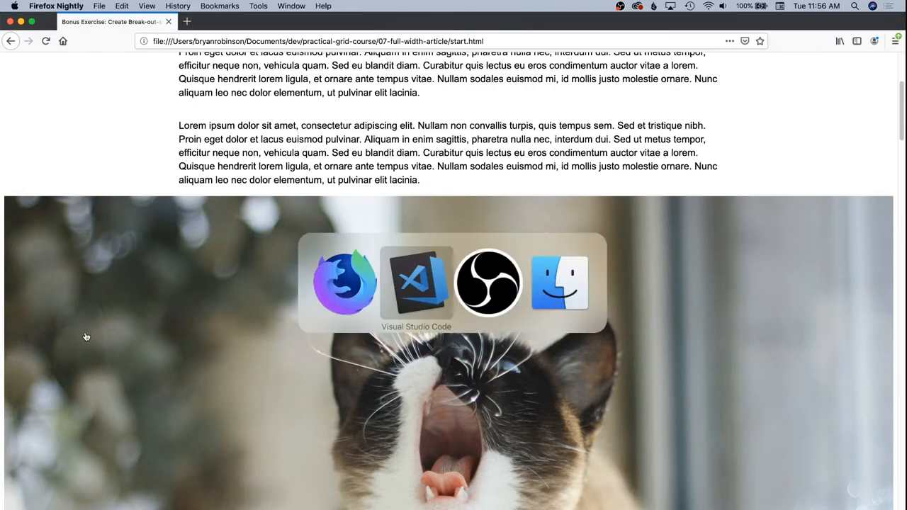
Step: Make .gallery a grid with grid-template-columns: 2fr 1fr 1fr
click(417, 282)
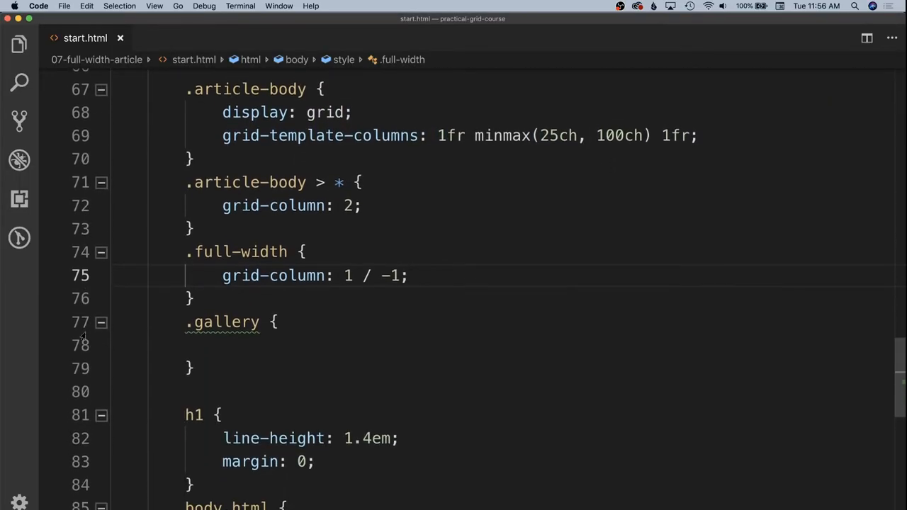
click(224, 346)
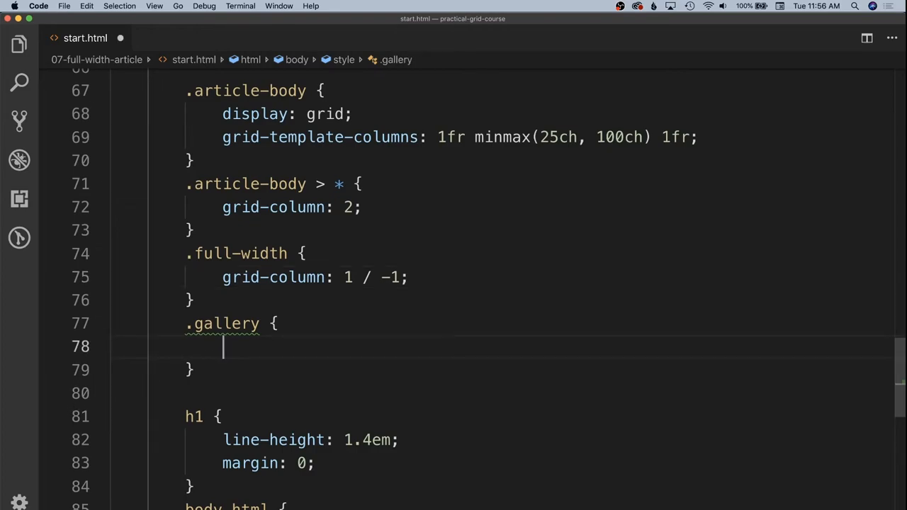
text(display: grid;)
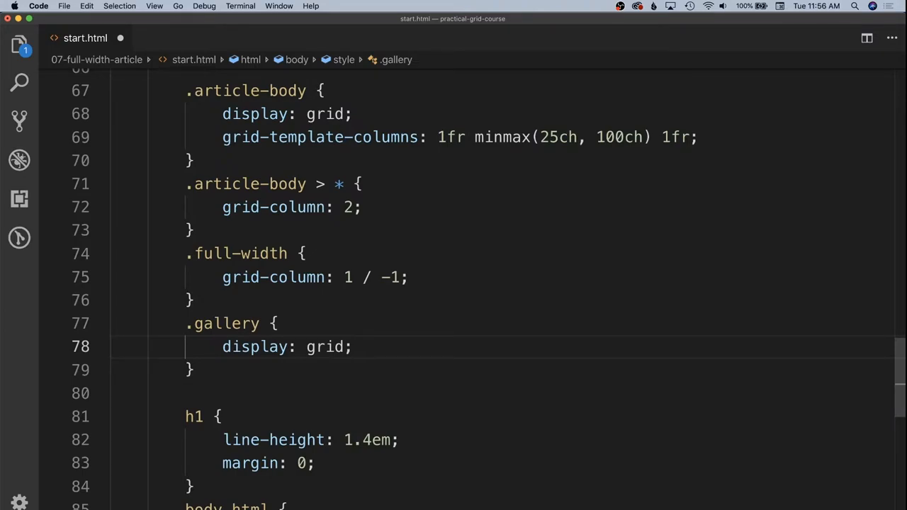
key(Return)
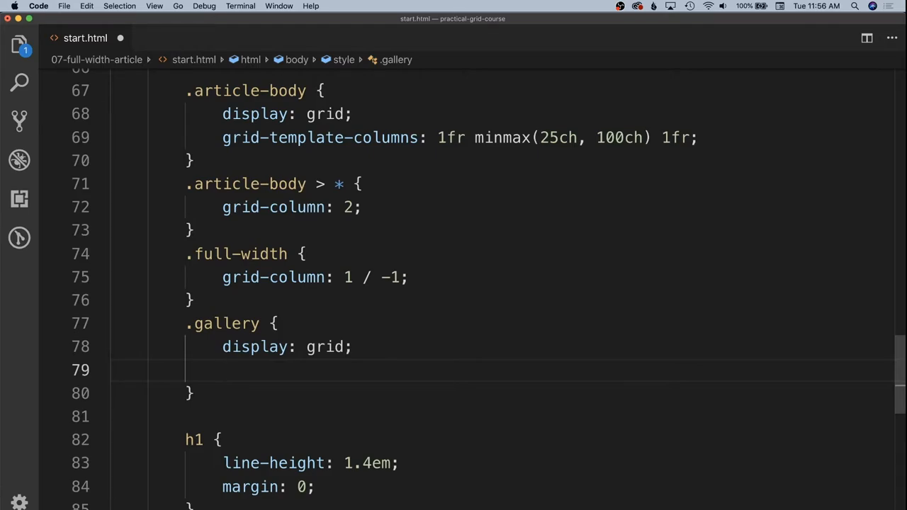
text(grid-template-colum)
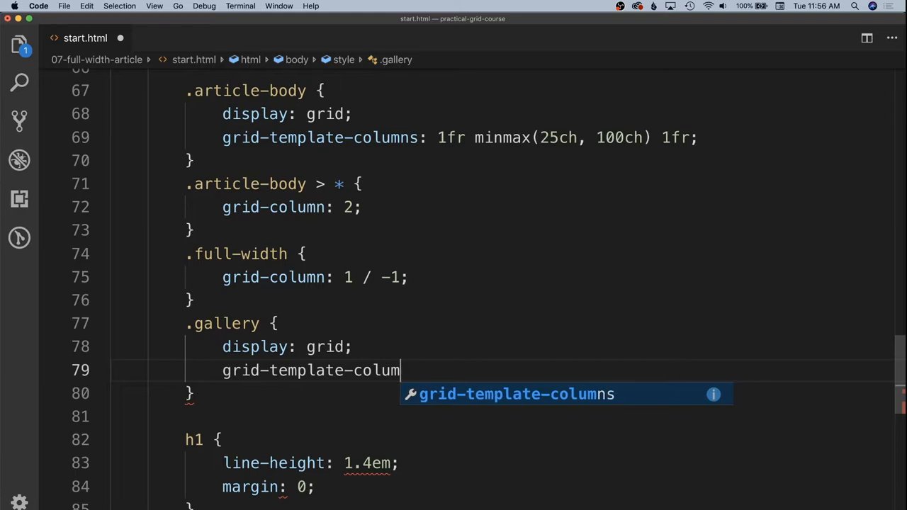
text(s: 2)
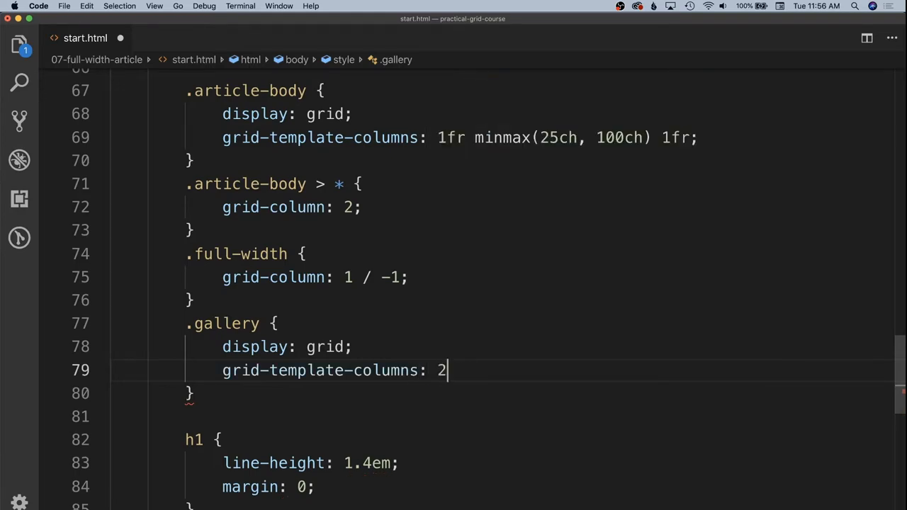
text(fr 1fr 1f)
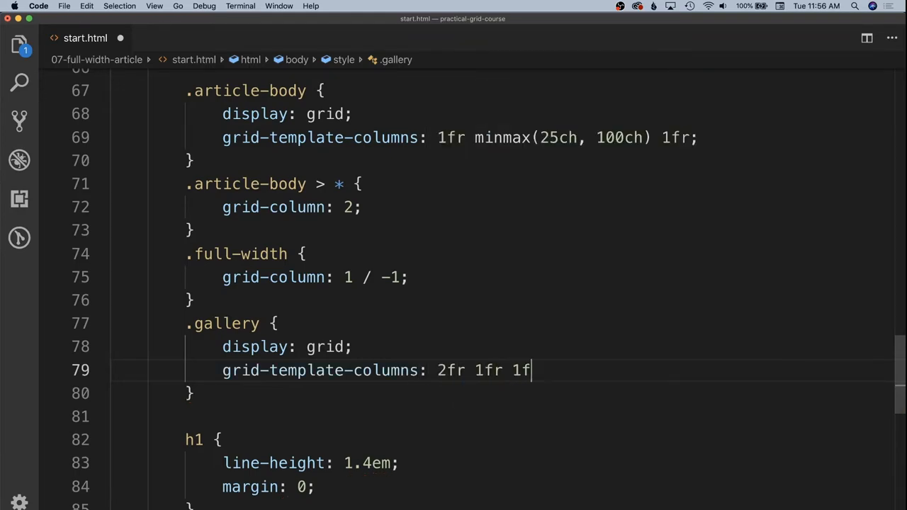
text(r;)
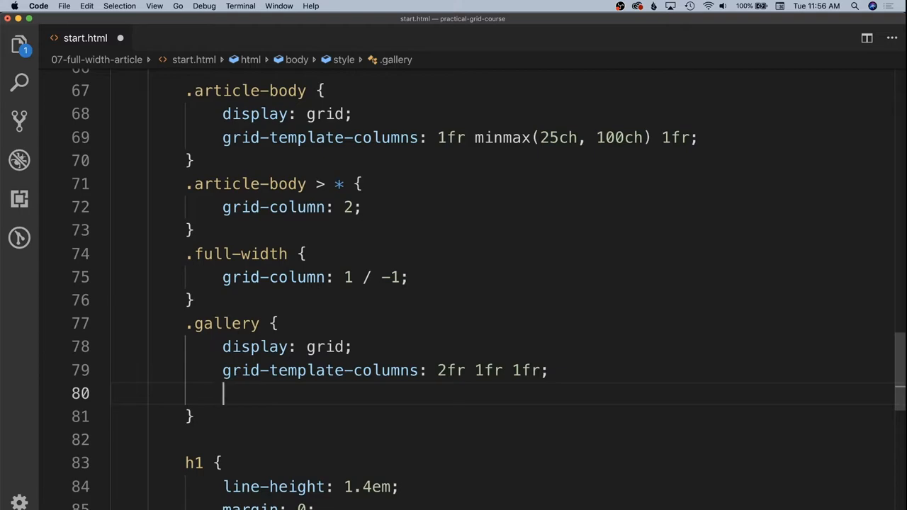
Step: Add grid-template-rows: auto auto to the .gallery rule
text(grid-template-rows:)
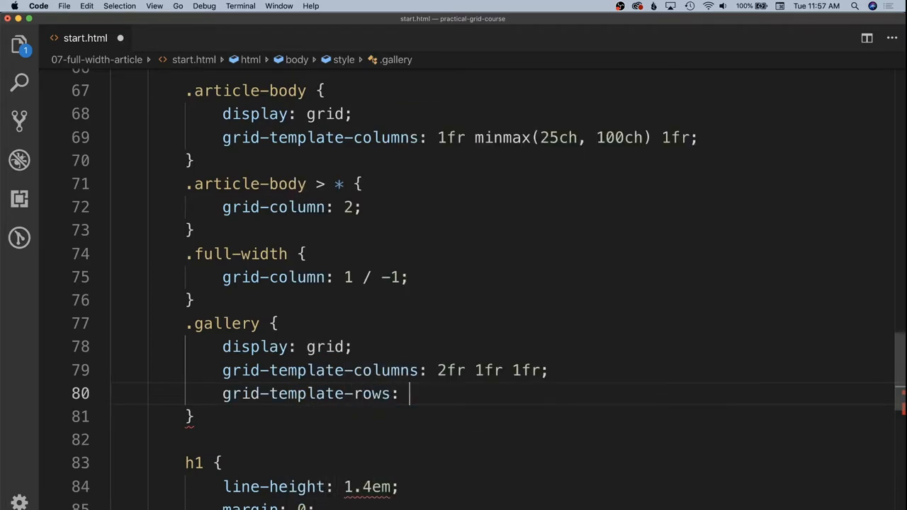
text(auto auto;)
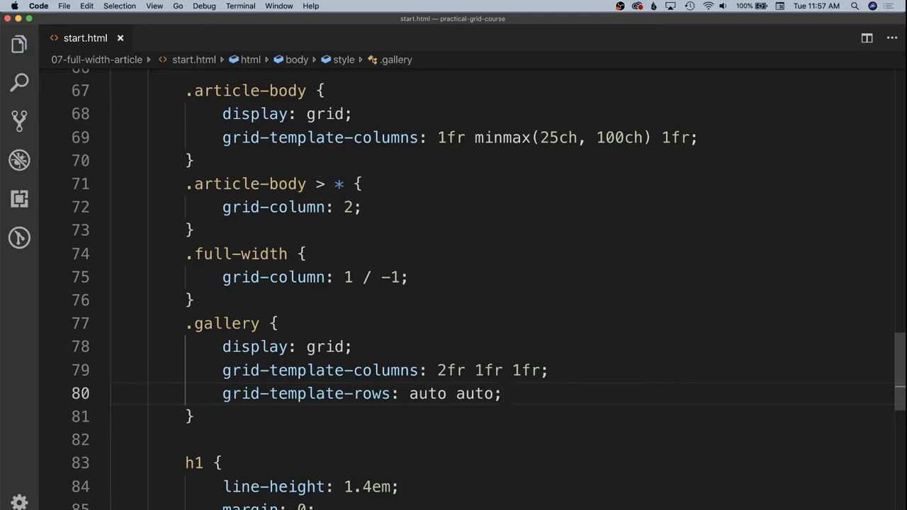
Step: Preview the page in Firefox, scrolling down to the gallery's wide-plus-small image layout
click(119, 21)
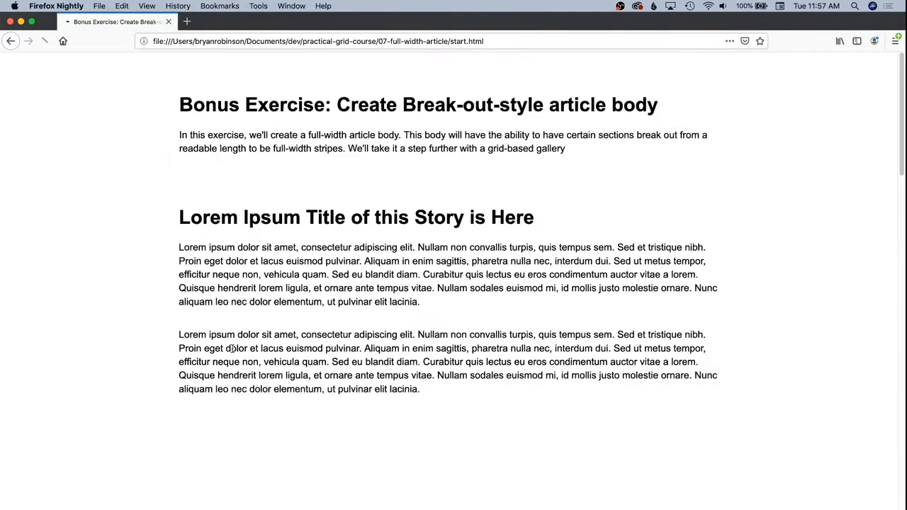
scroll(down, 3)
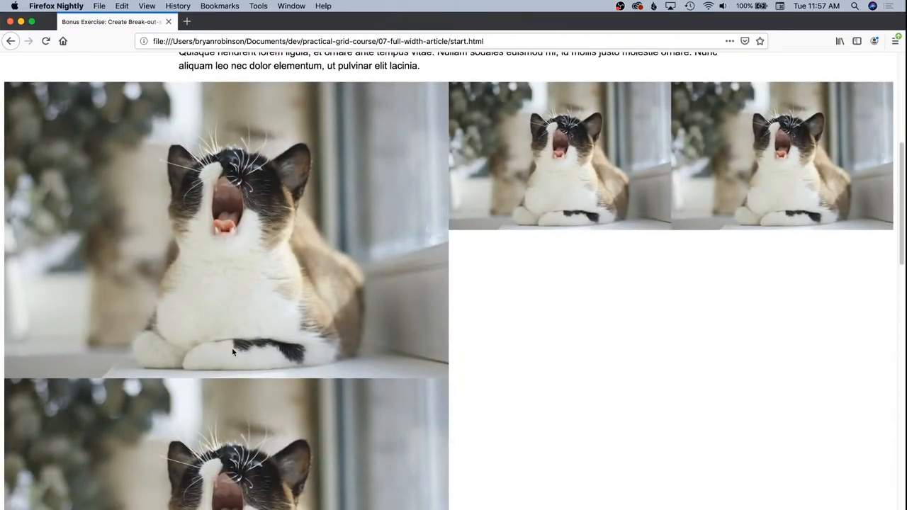
scroll(down, 3)
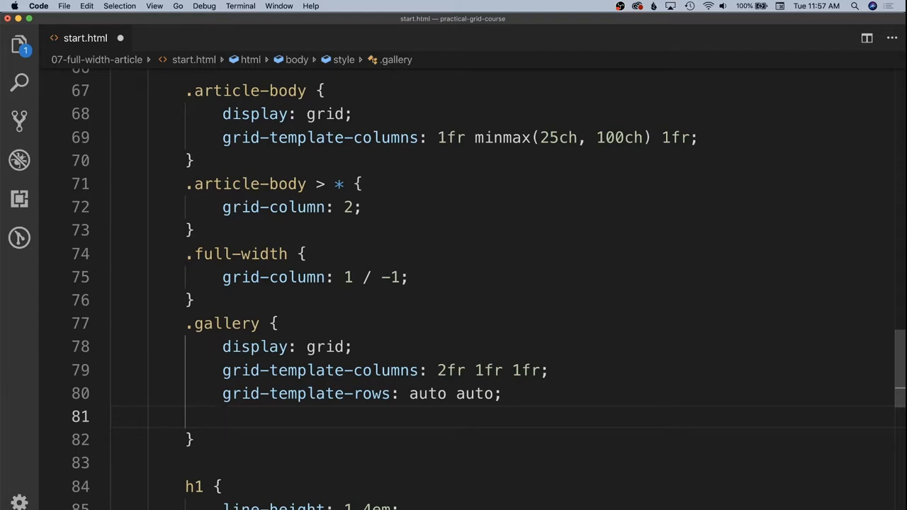
Step: Add grid-template-areas "mainImage second second" "mainImage third fourth" to .gallery
text(grid-template-areas:)
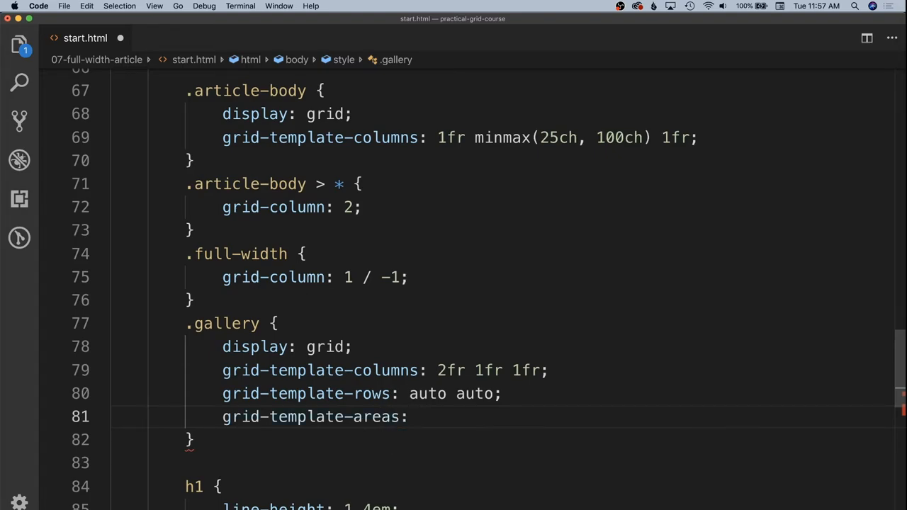
text(mainImage se)
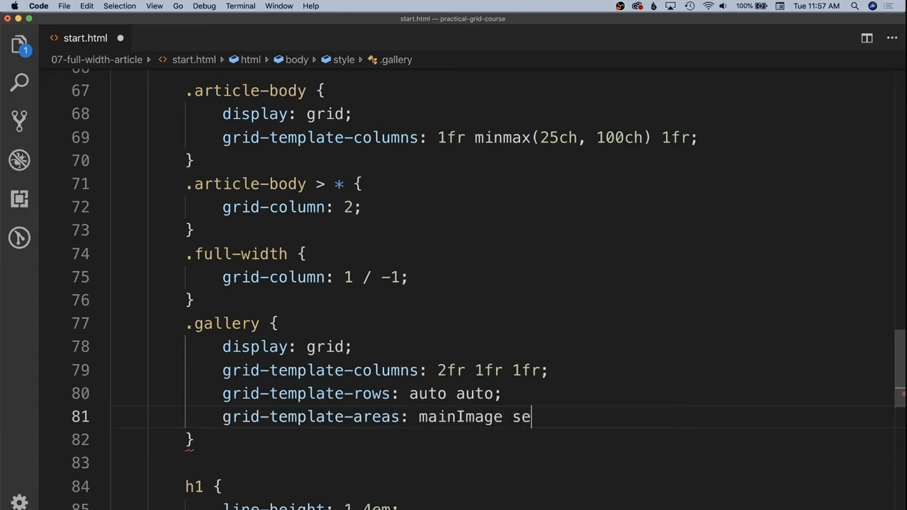
text(cond second)
text(;)
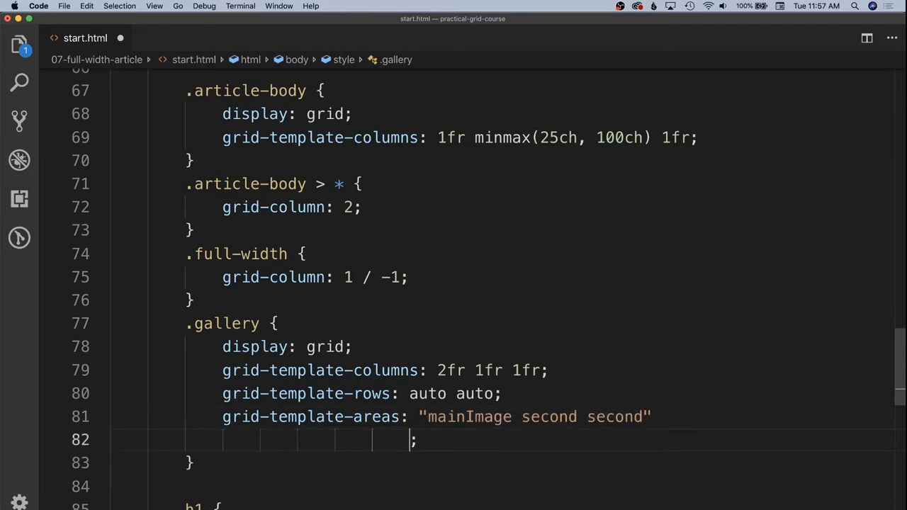
text("mainImage")
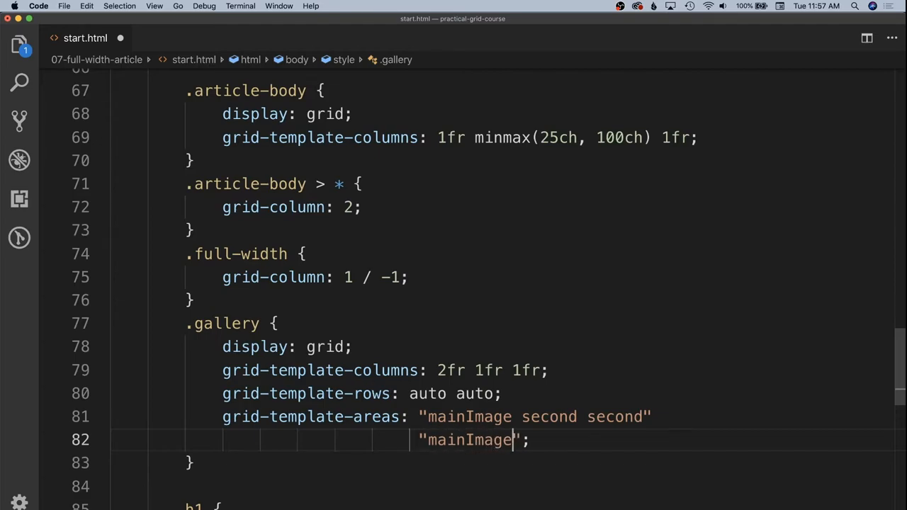
text(third)
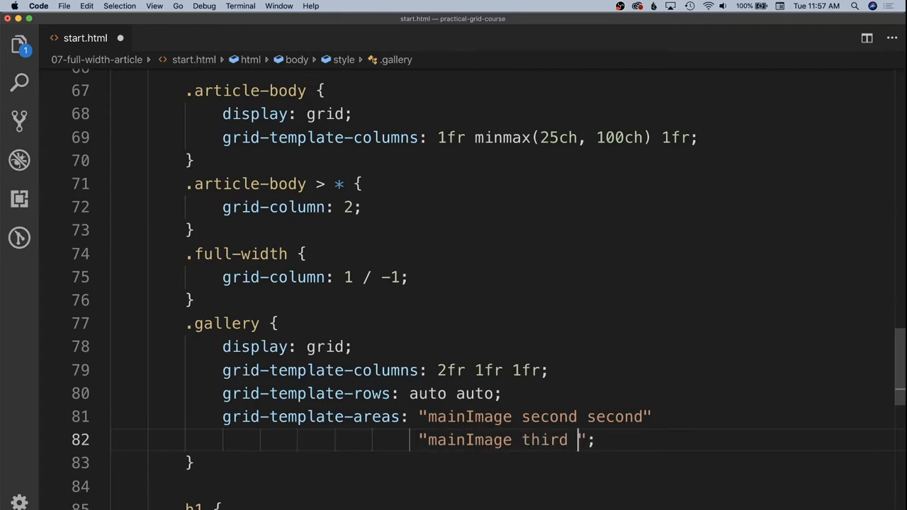
text(fourth)
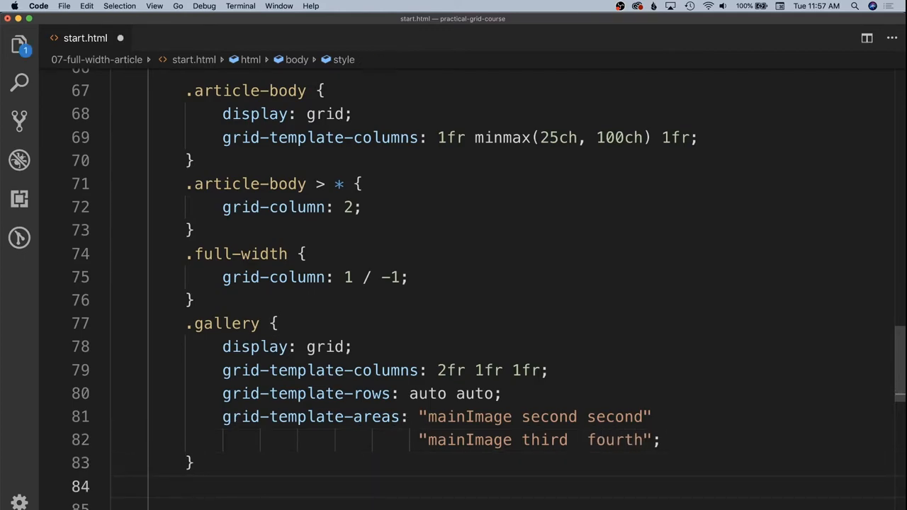
Step: Give .gallery img:nth-child(1) grid-area: mainImage and begin nth-child(2) with grid-area: s
text(img)
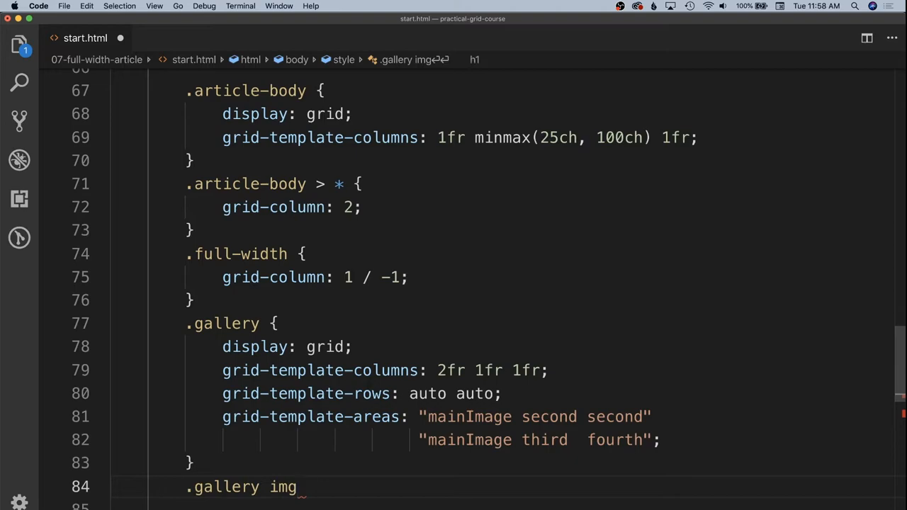
text(:nth-child(1) {)
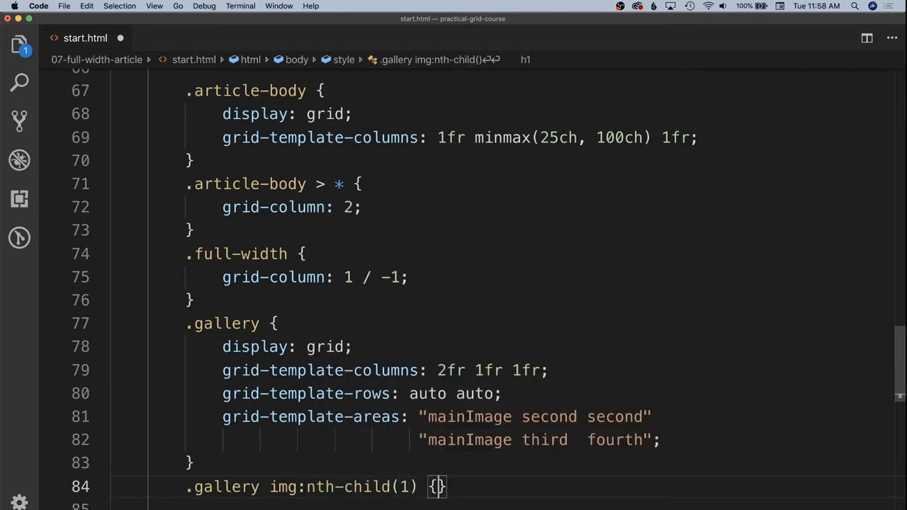
text(grid-are)
text(.gallery im)
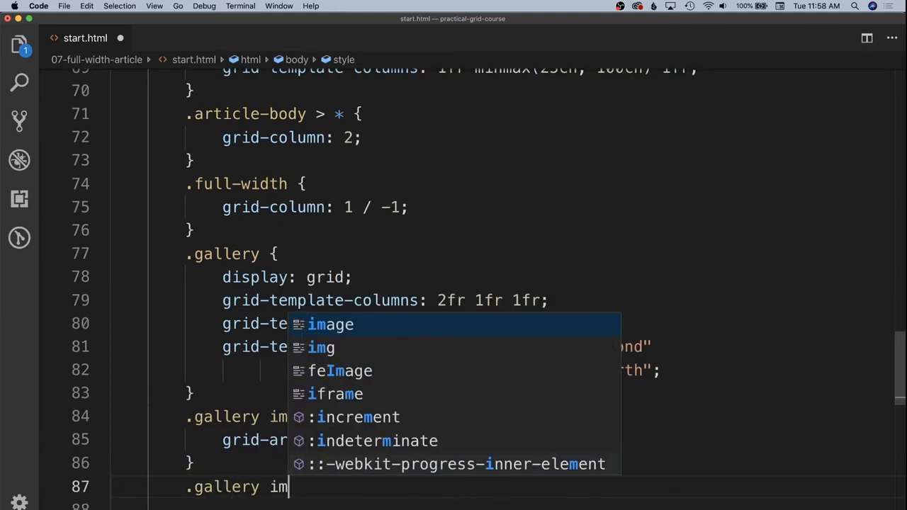
text(:nth-child(2) {)
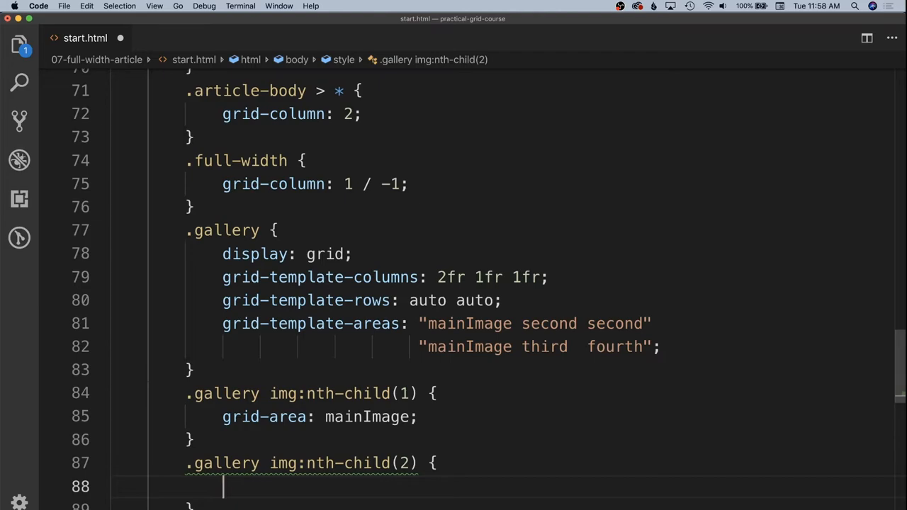
text(grid-area: s)
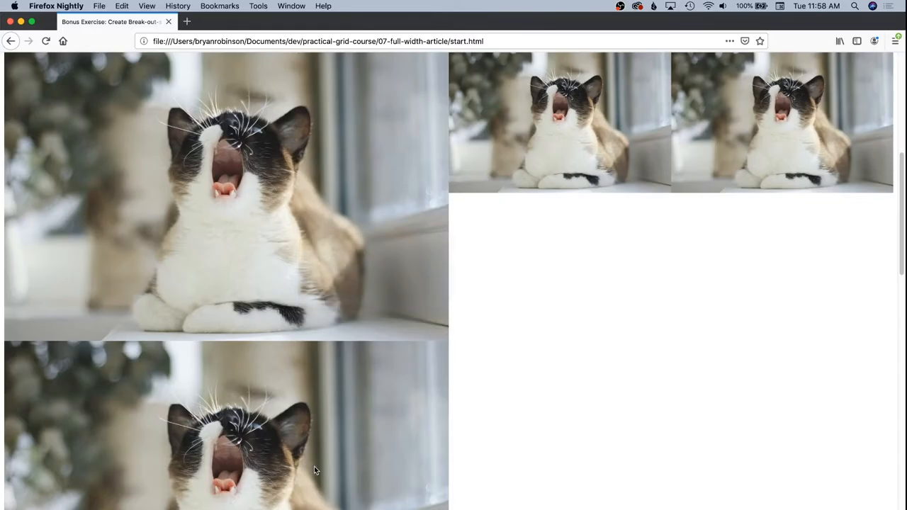
Step: Inspect the gallery in DevTools with the grid overlay showing named areas mainImage, third, fourth
scroll(up, 3)
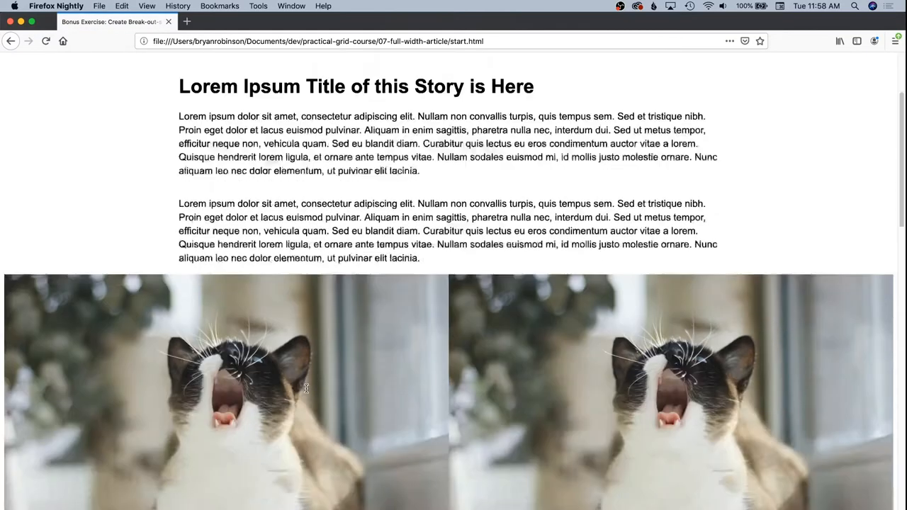
scroll(down, 3)
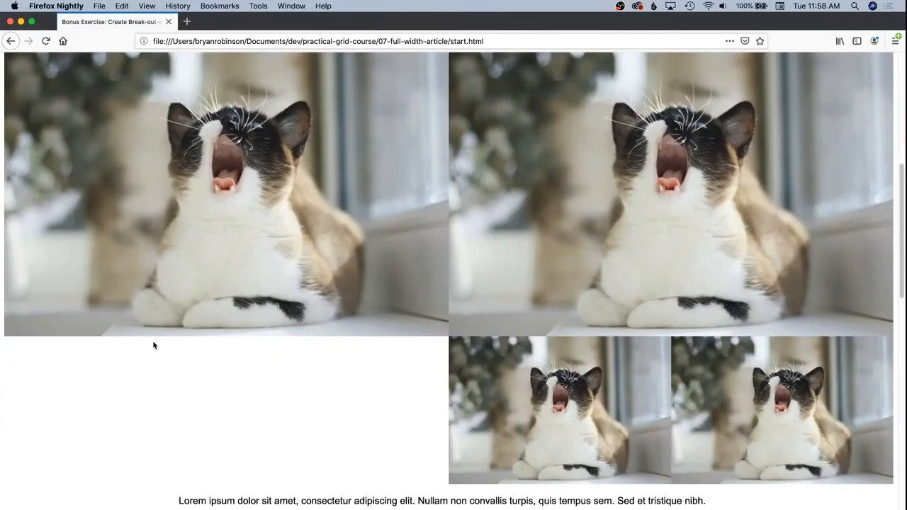
key(F12)
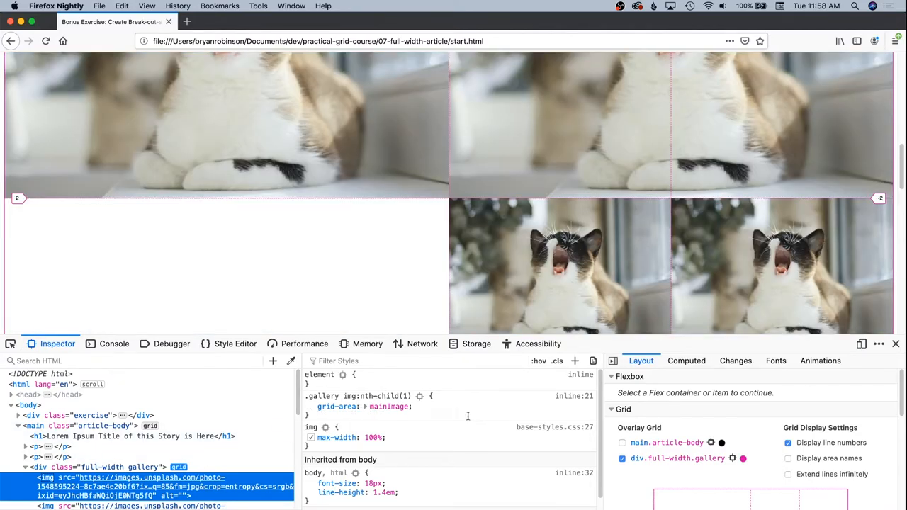
scroll(down, 3)
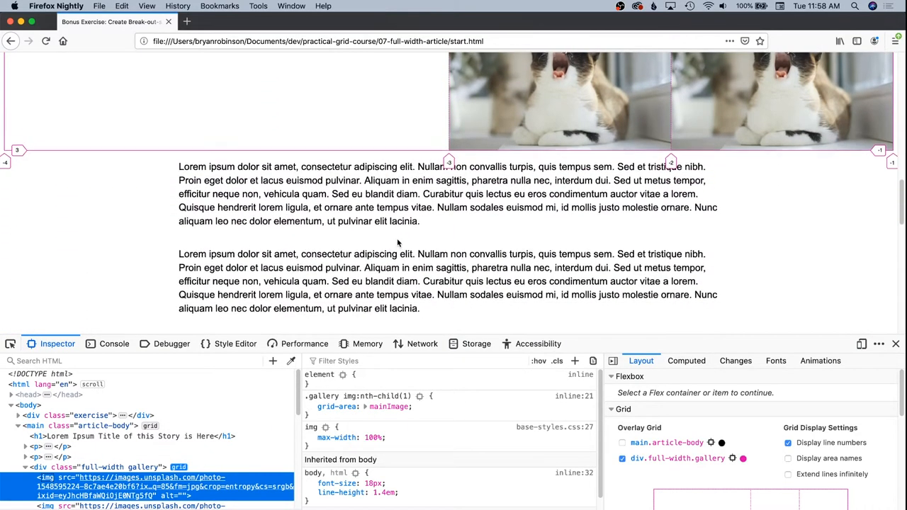
click(788, 458)
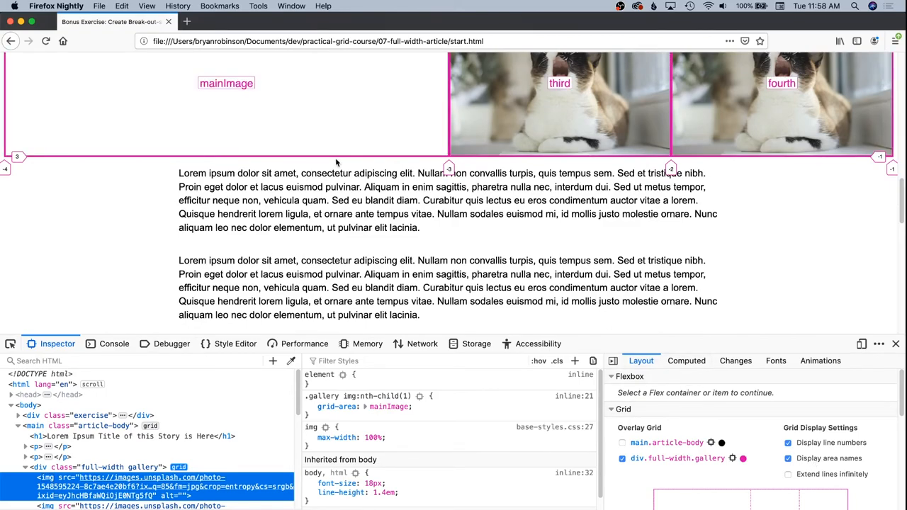
scroll(up, 3)
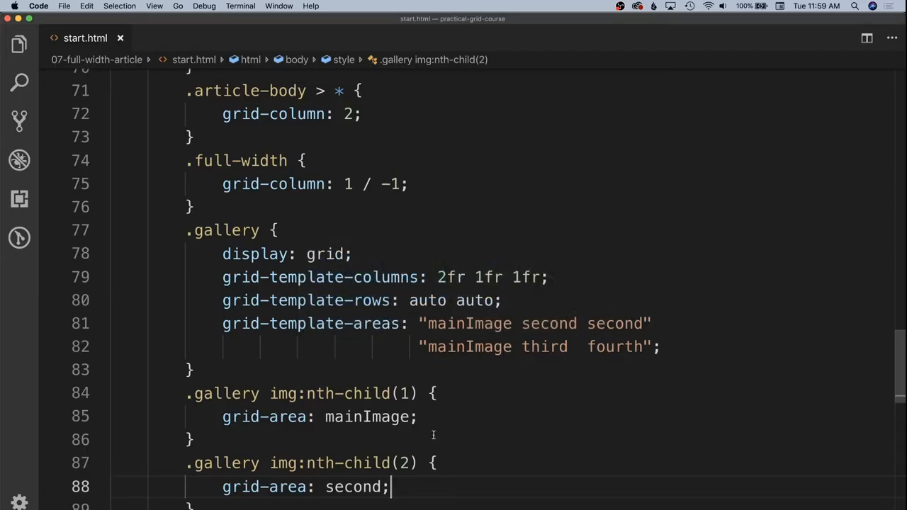
Step: Add align-items: stretch after grid-template-areas in the .gallery rule
click(694, 345)
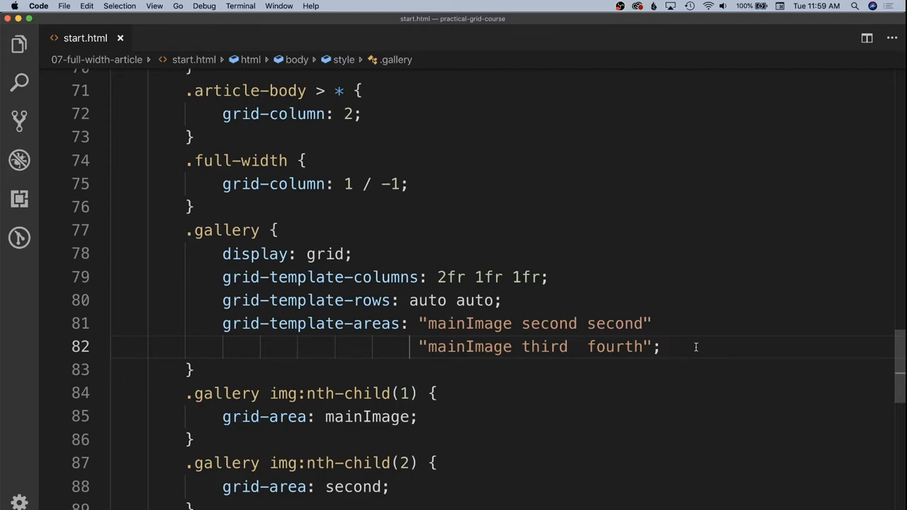
key(enter)
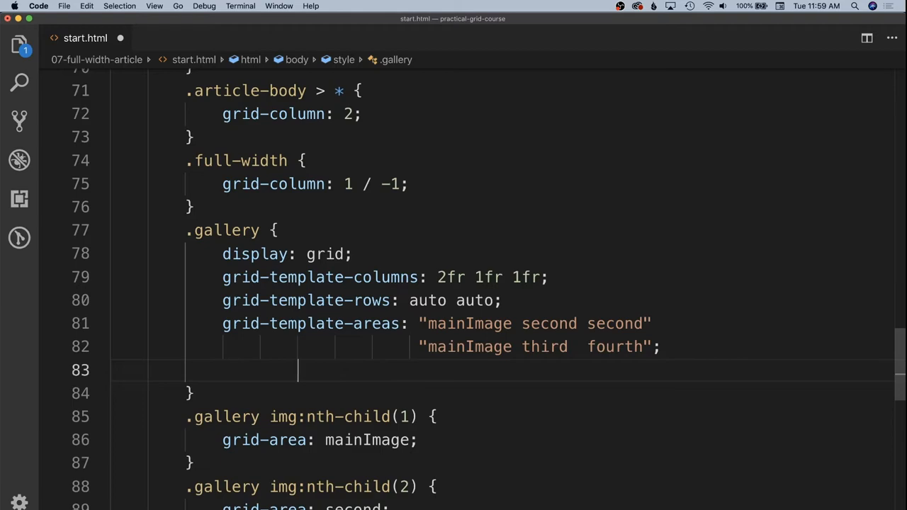
text(align-ite)
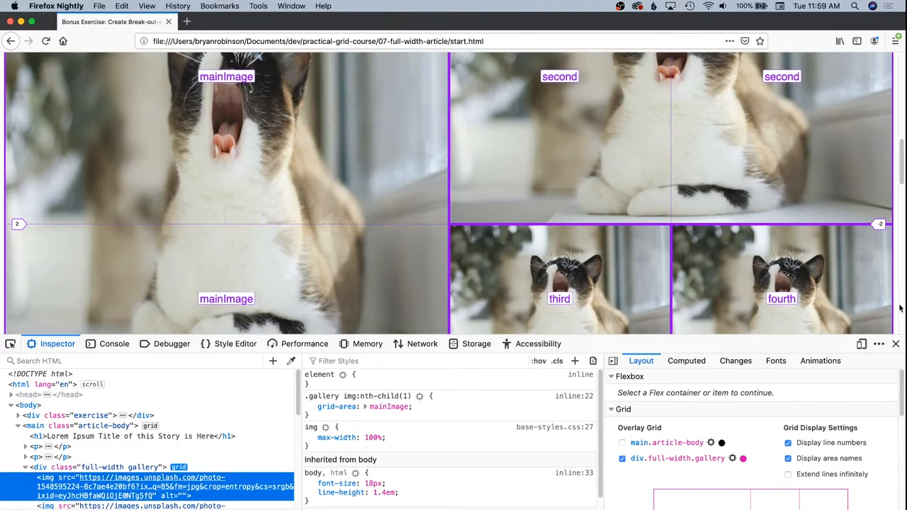
Step: Hide DevTools to view the plain gallery, then return to the code editor
click(896, 345)
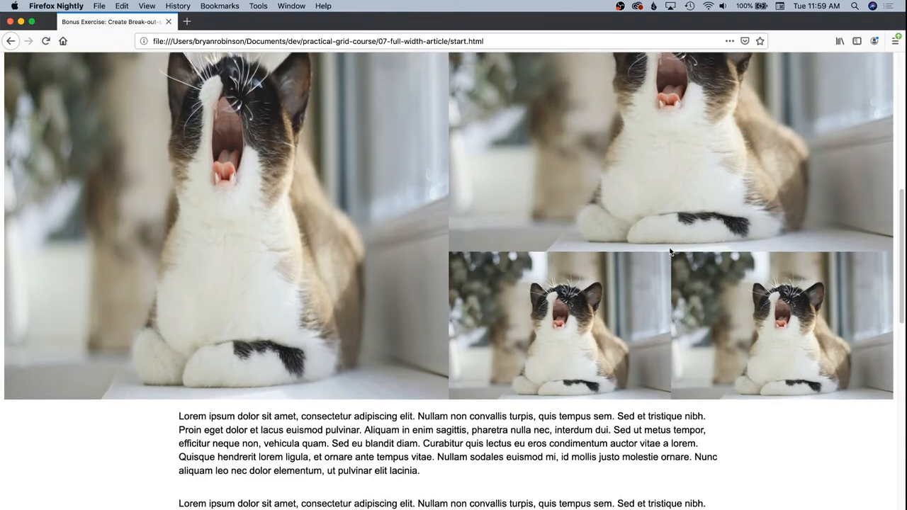
scroll(up, 3)
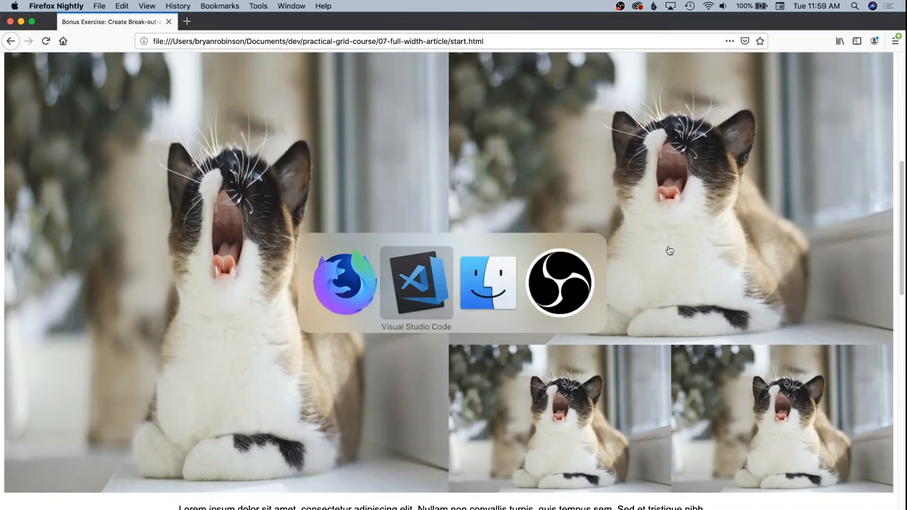
click(417, 282)
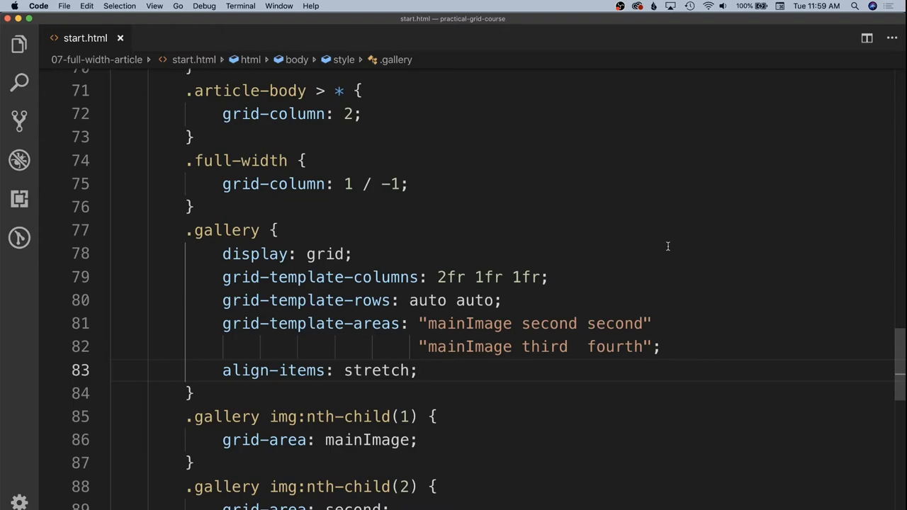
Step: Add a .gallery img rule with object-fit: contain and background-color: black
click(306, 394)
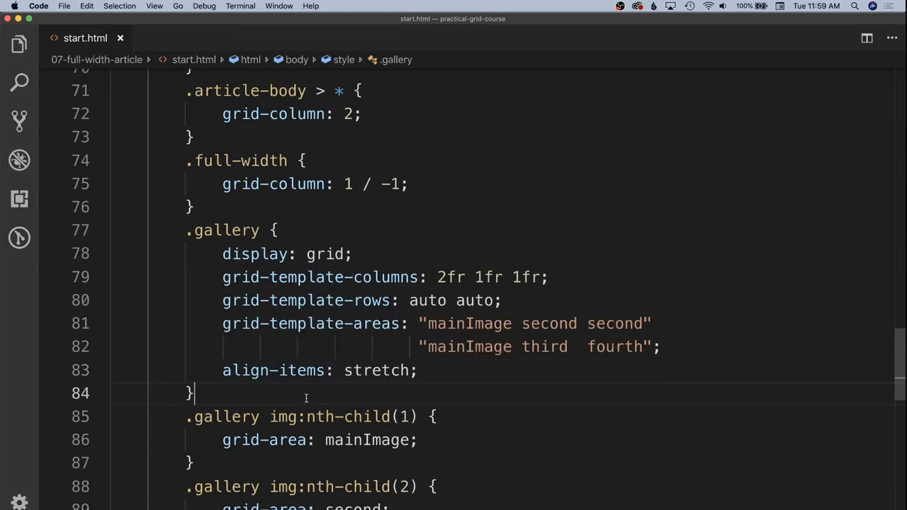
text(.galler)
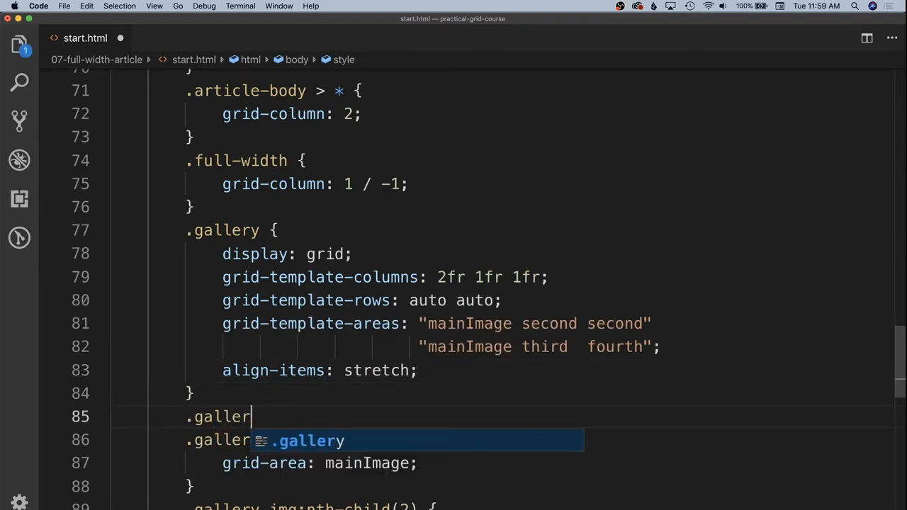
text(img {)
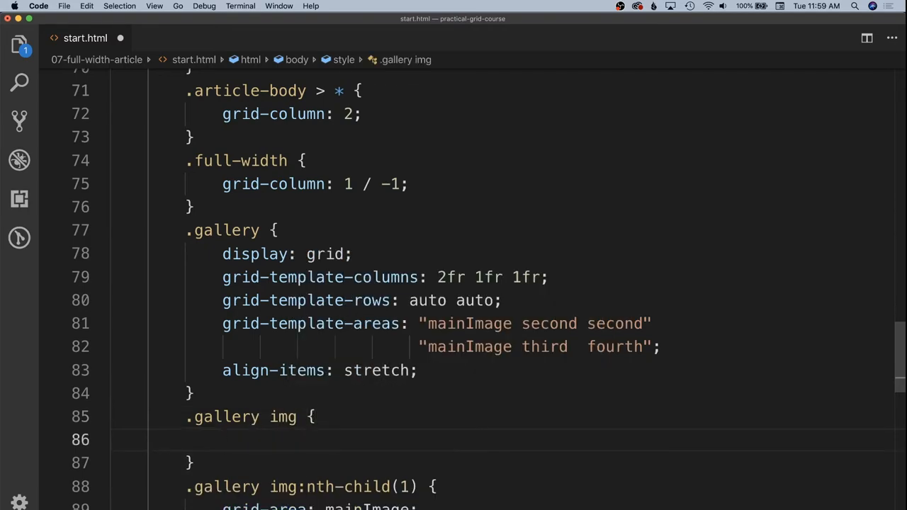
click(224, 439)
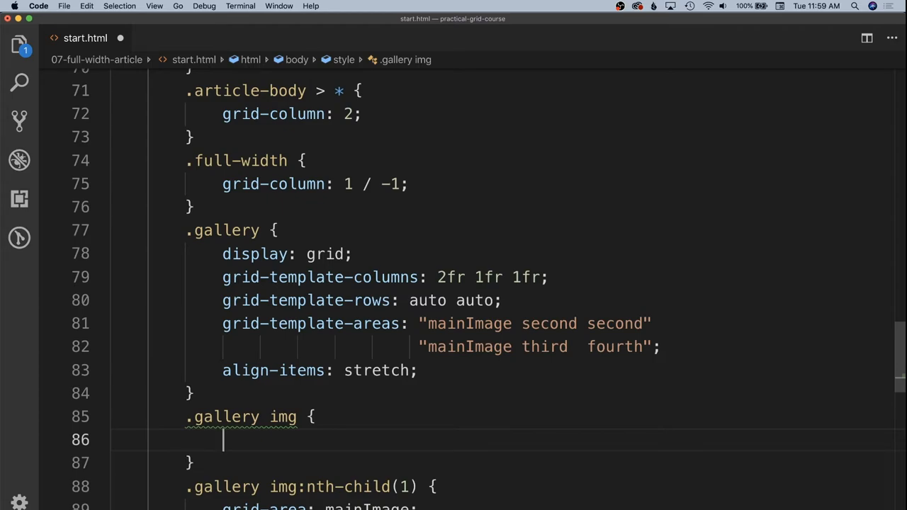
text(objec)
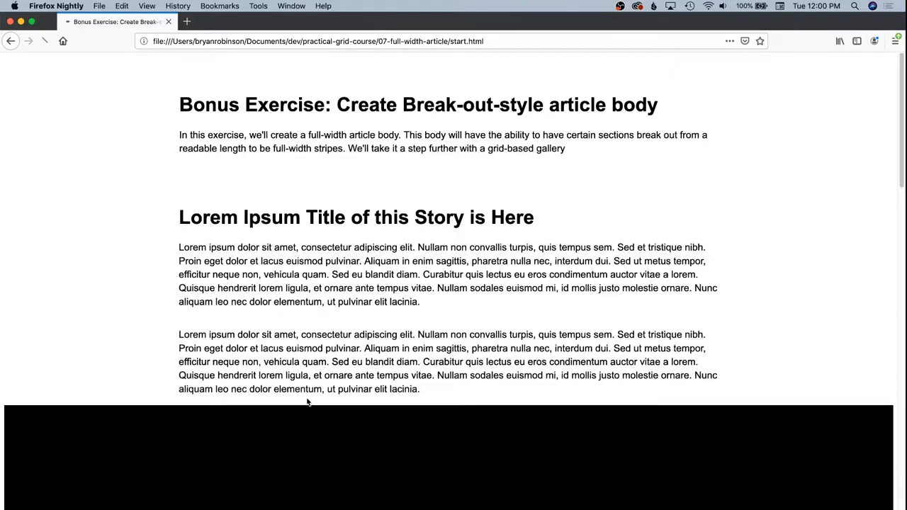
Step: Scroll to the gallery to check the letterboxed main cat image beside the three smaller ones
scroll(down, 3)
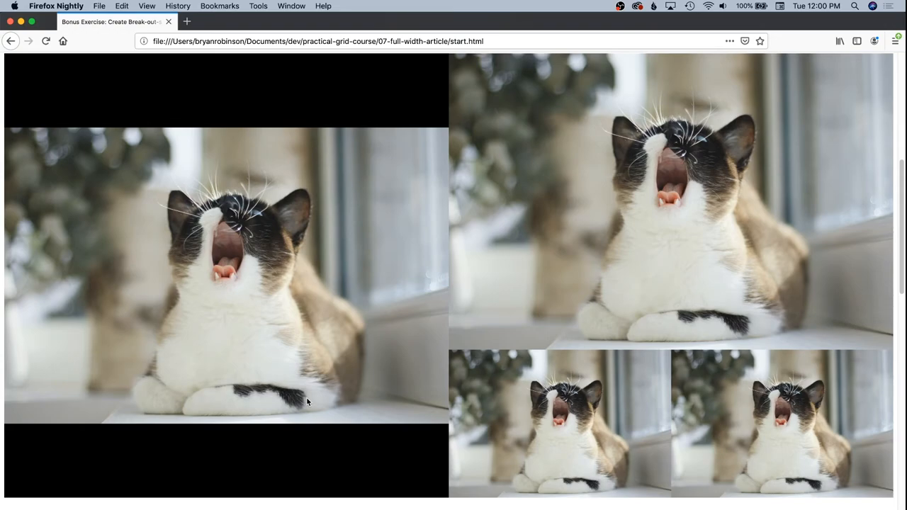
mouse_move(385, 403)
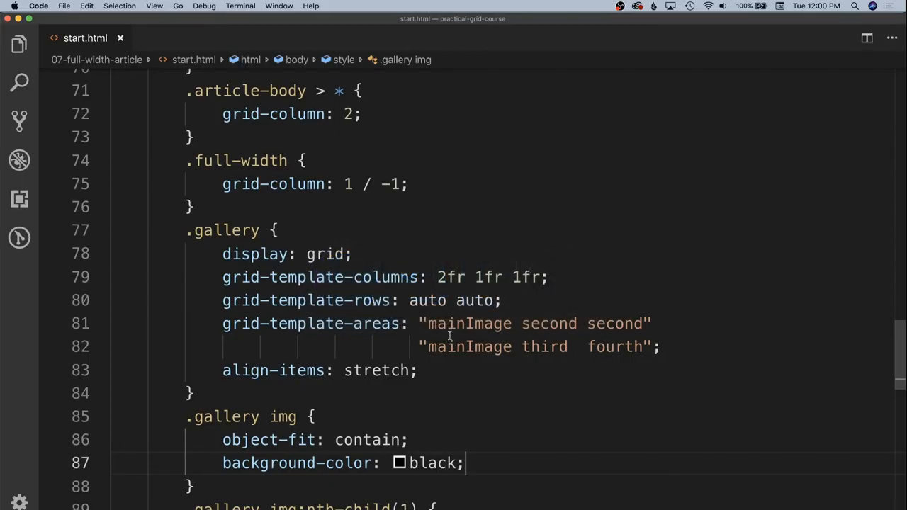
Step: Add grid-gap: 1rem to the .gallery rule and bring Firefox forward to preview it
click(717, 345)
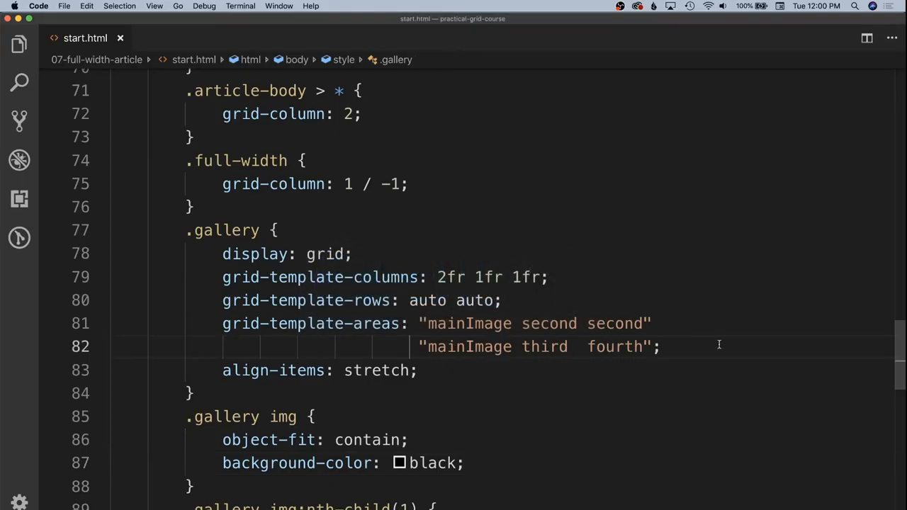
key(enter)
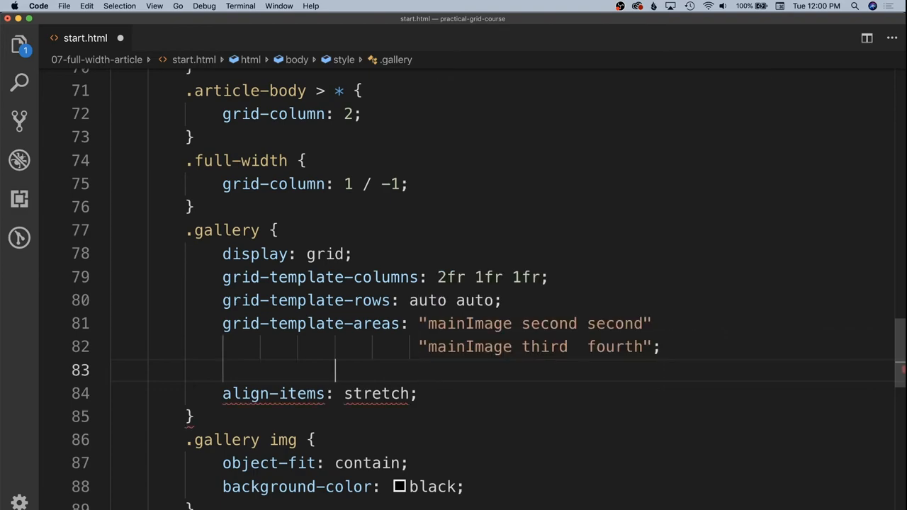
text(grid-gap: 1rem;)
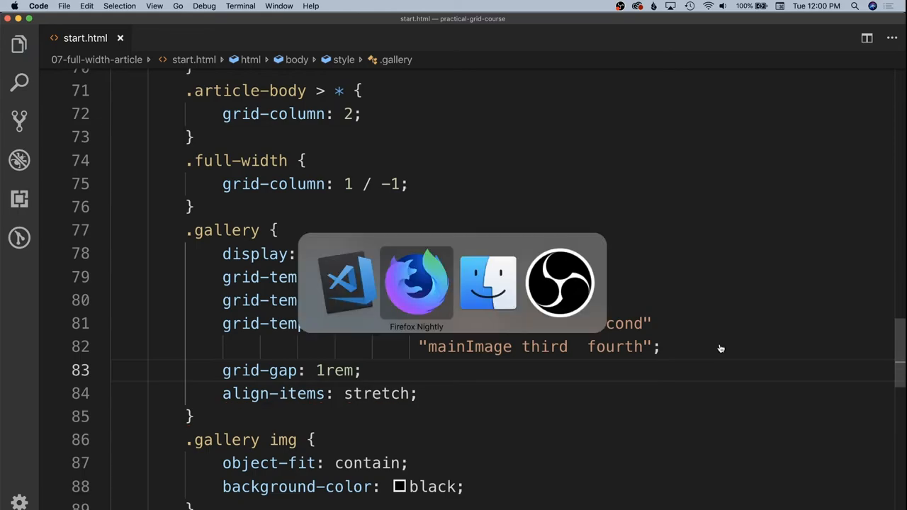
click(417, 284)
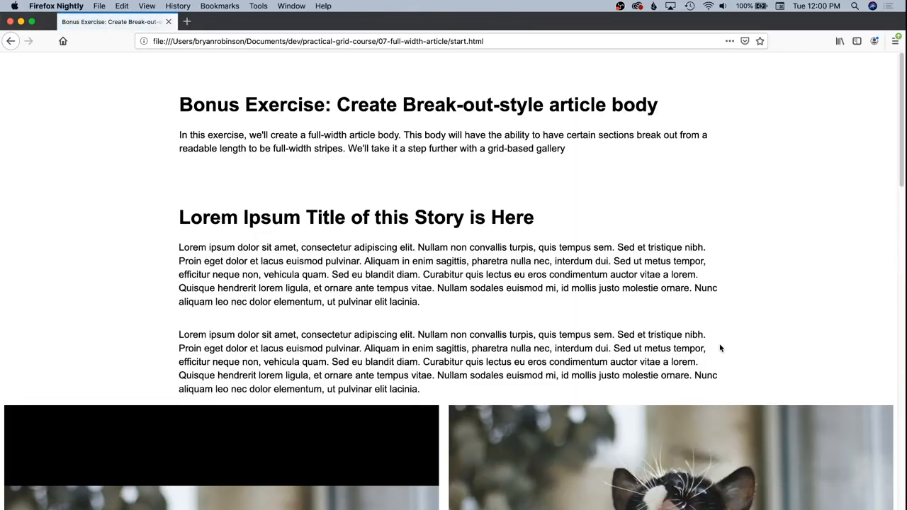
Step: Scroll to the gallery to confirm white gaps separate the four cat images, then return to the editor
scroll(down, 3)
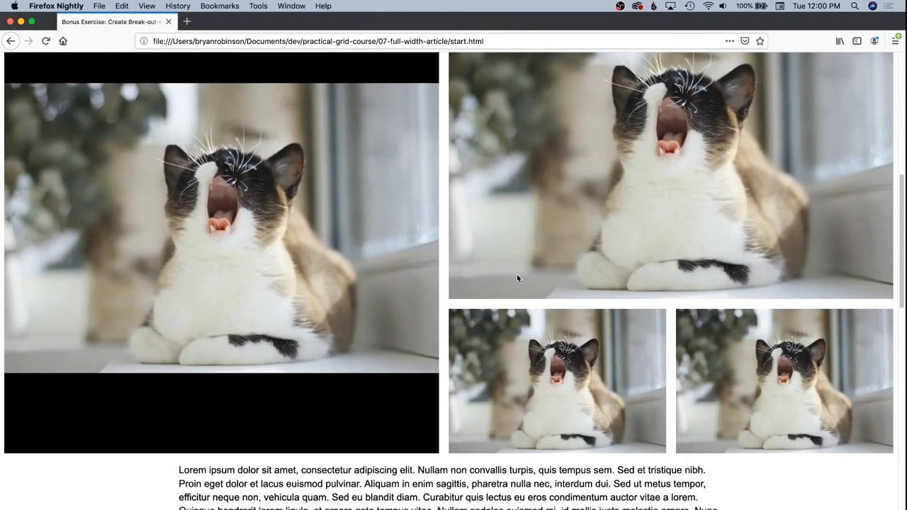
scroll(up, 3)
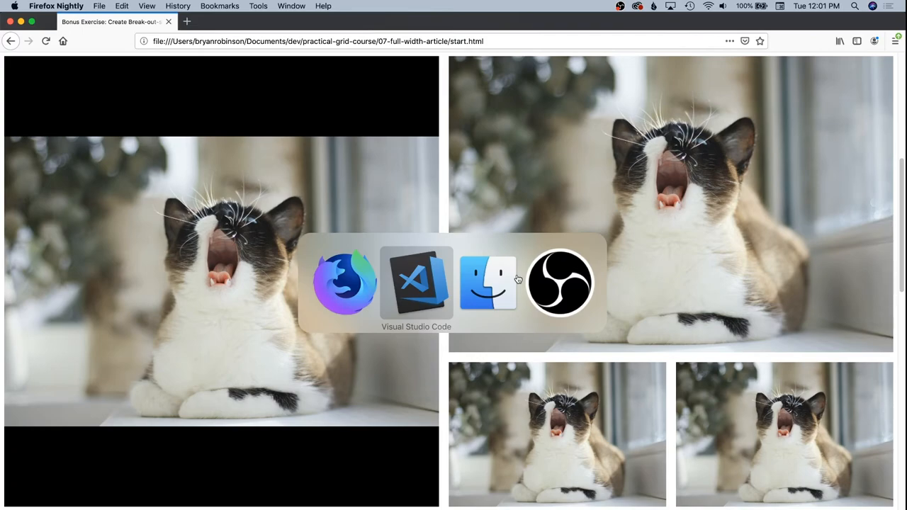
click(416, 282)
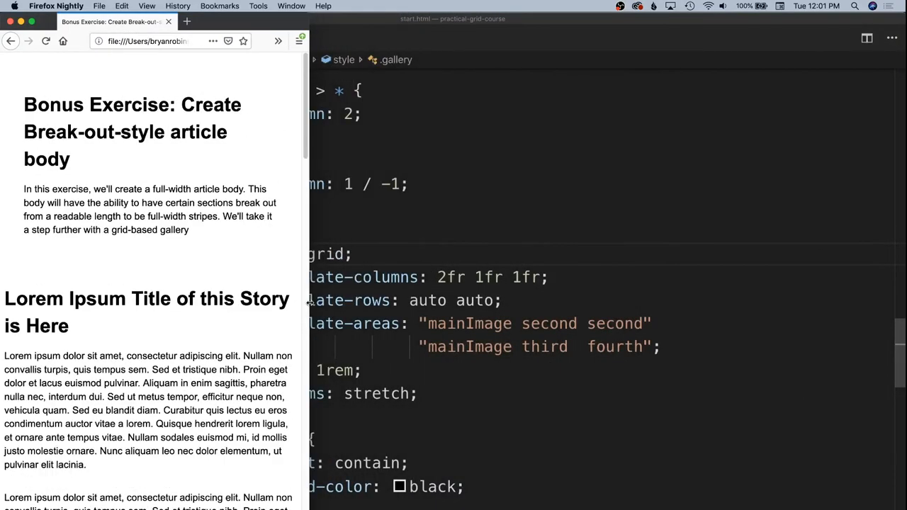
Step: Scroll through the narrow stacked layout, then back to the article top above the gapped gallery at full width
scroll(down, 3)
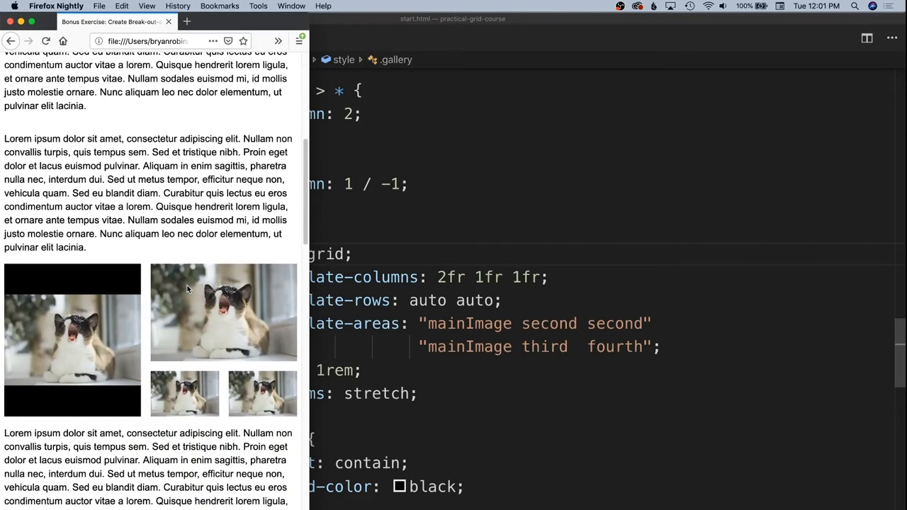
mouse_move(271, 276)
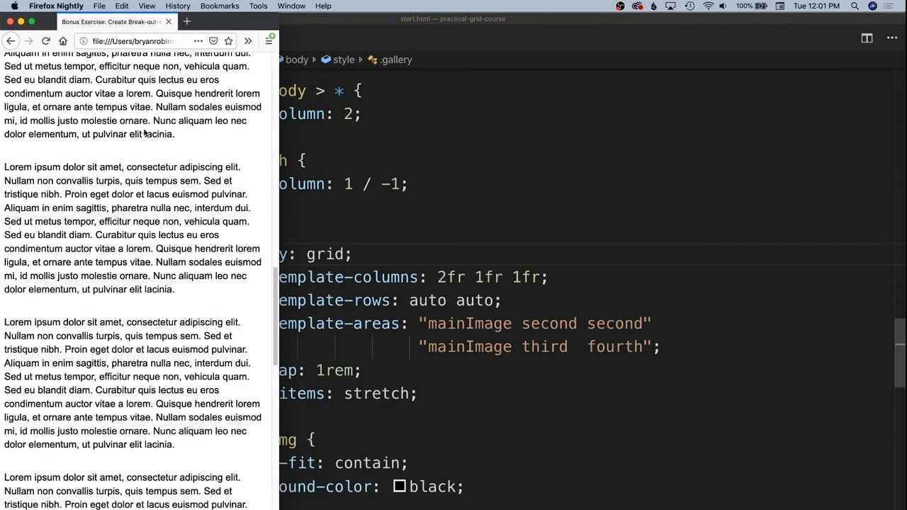
scroll(up, 3)
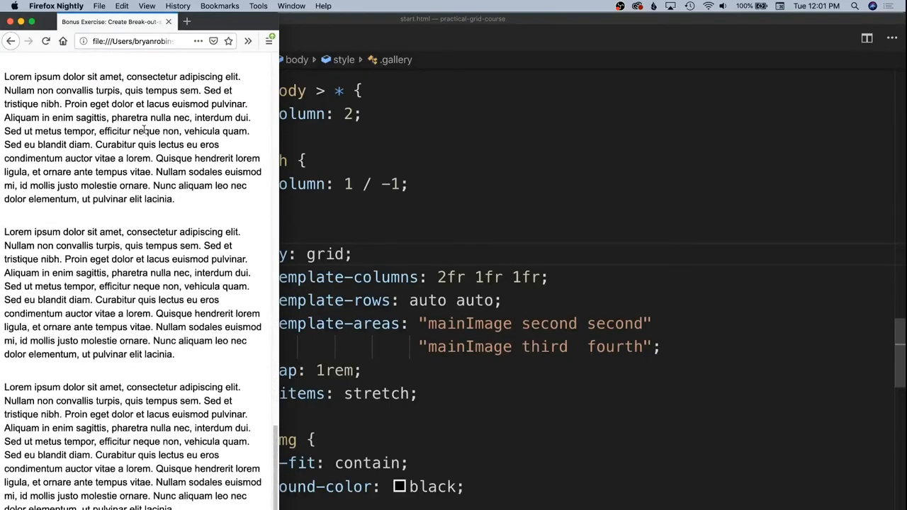
scroll(up, 3)
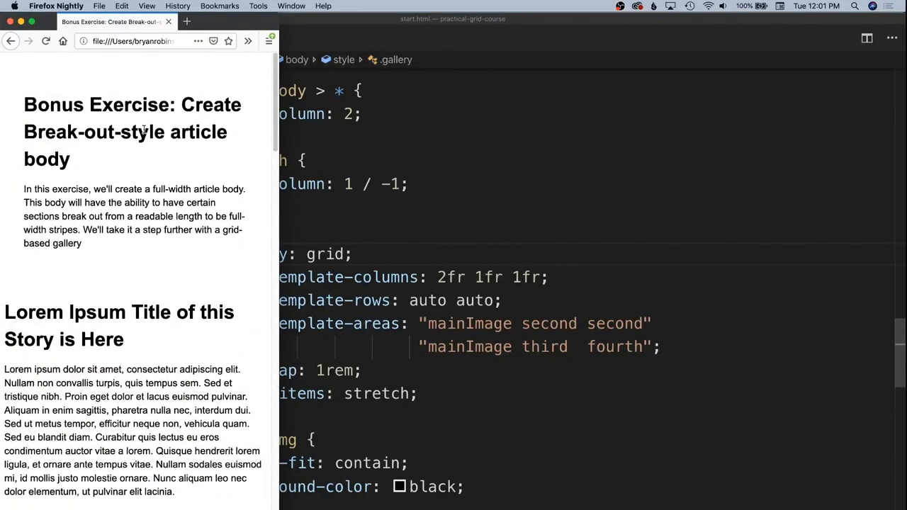
scroll(down, 3)
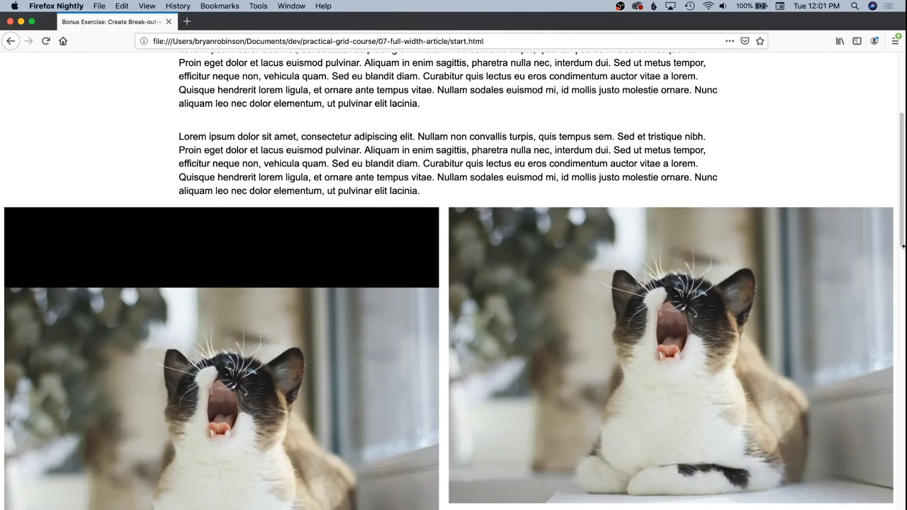
scroll(down, 3)
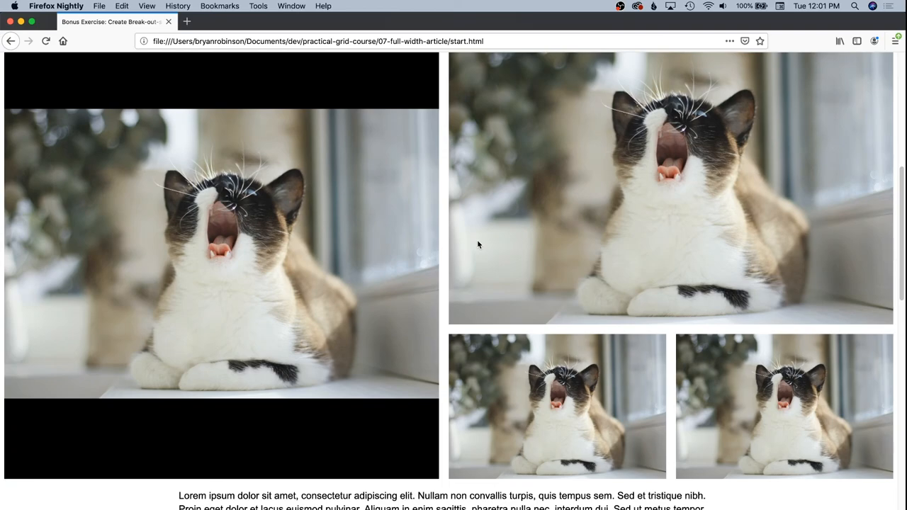
scroll(up, 3)
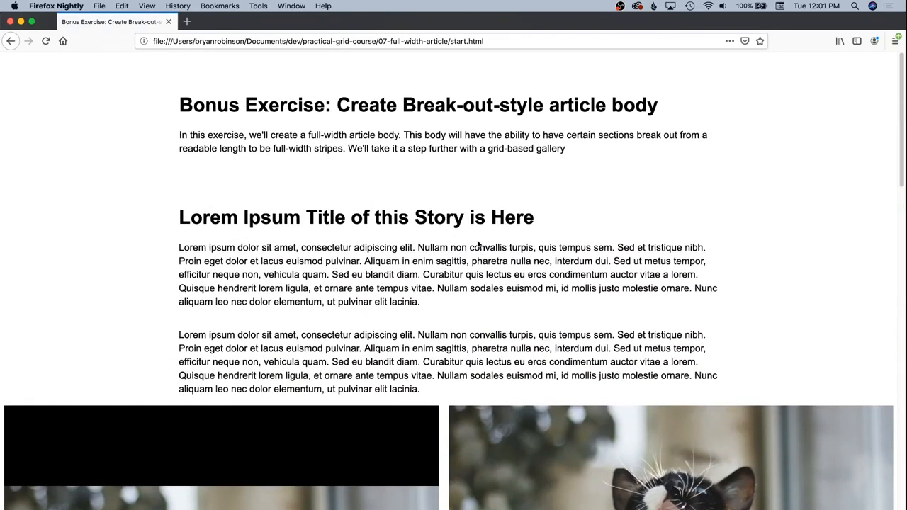